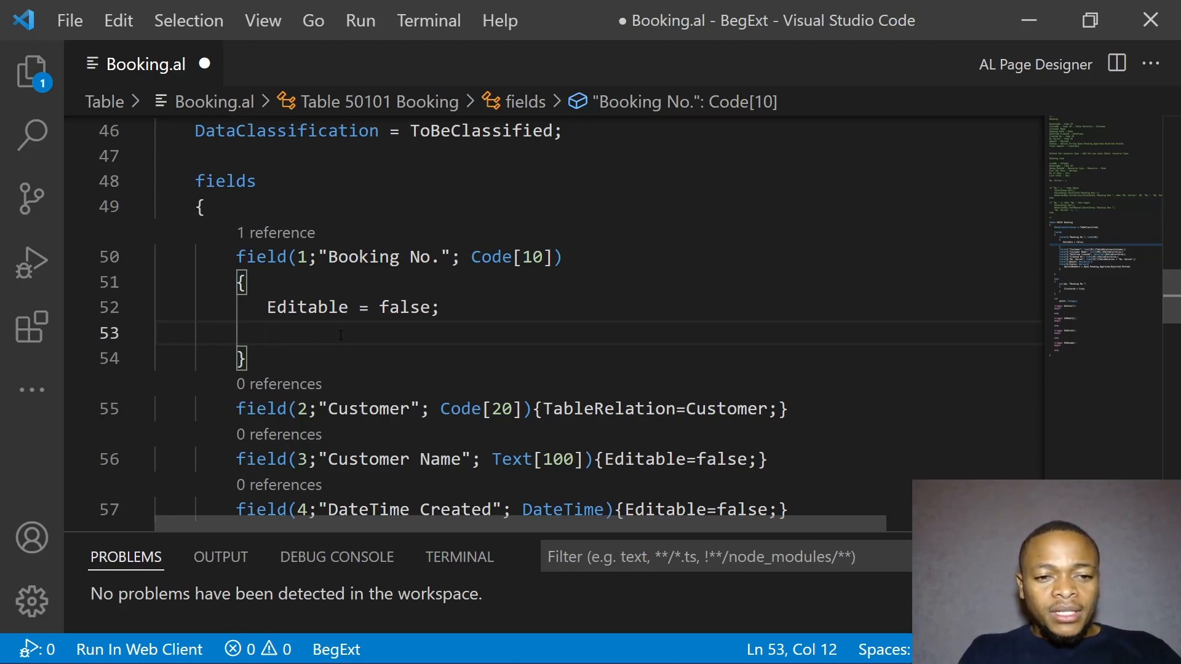
Step: Add trigger OnValidate to Booking No. with the TestManual block re-indented inside begin..end
type("trigger")
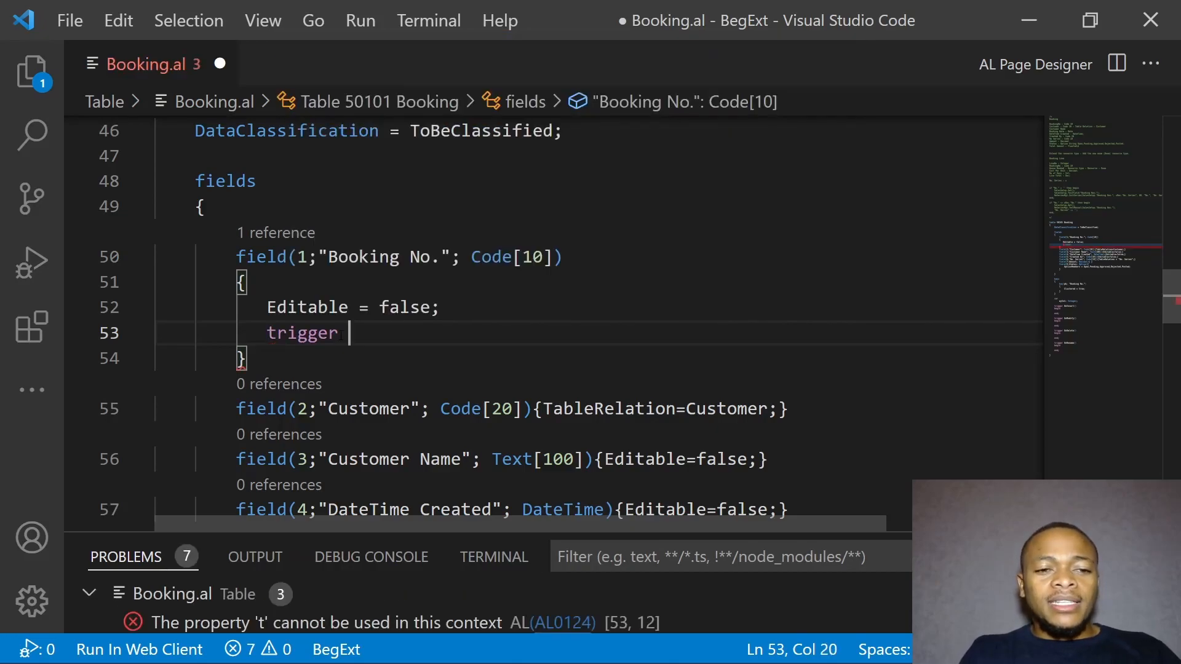
type("o")
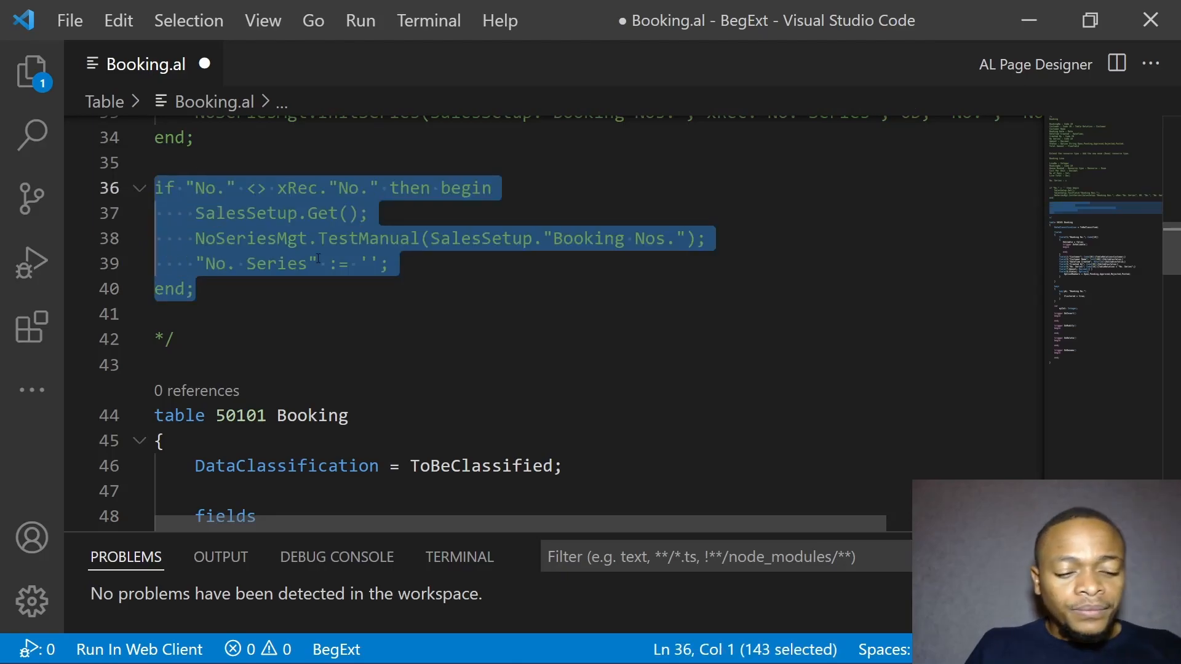
scroll("down", 3)
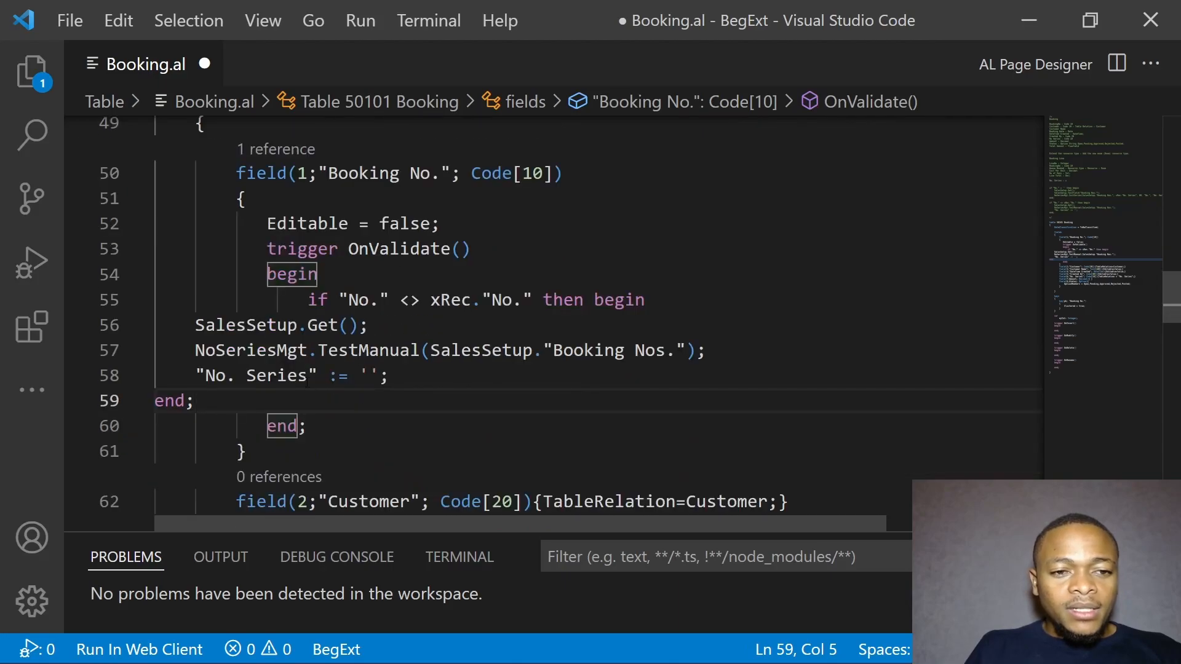
left_click_drag(195, 325, 194, 401)
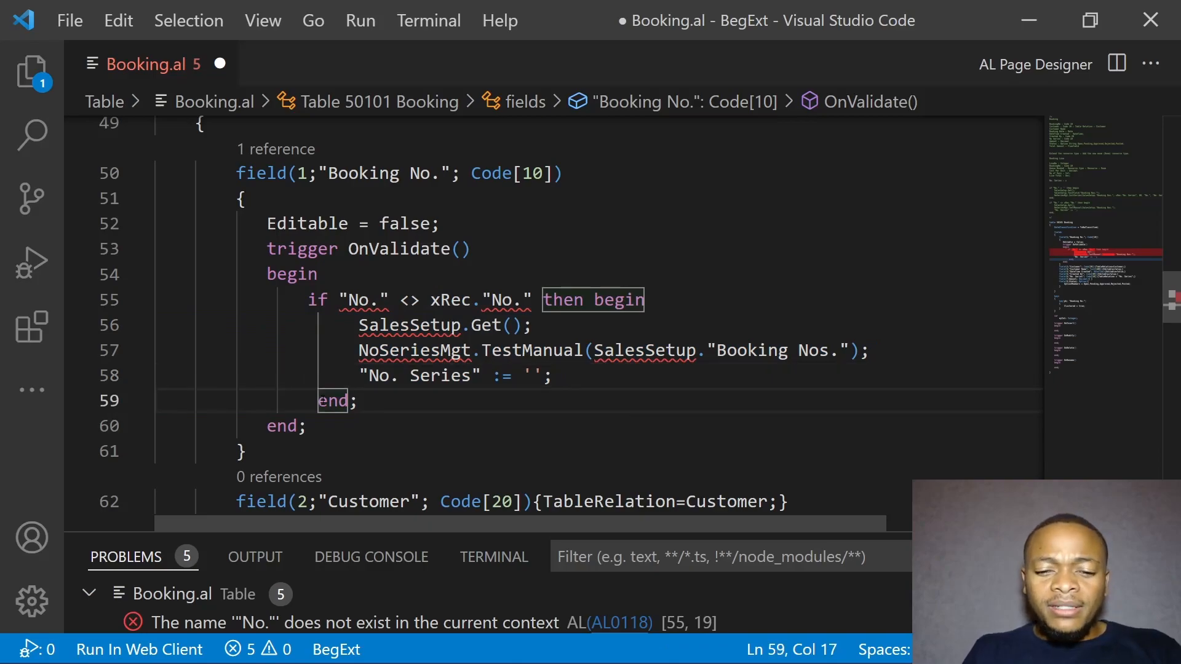
left_click(290, 399)
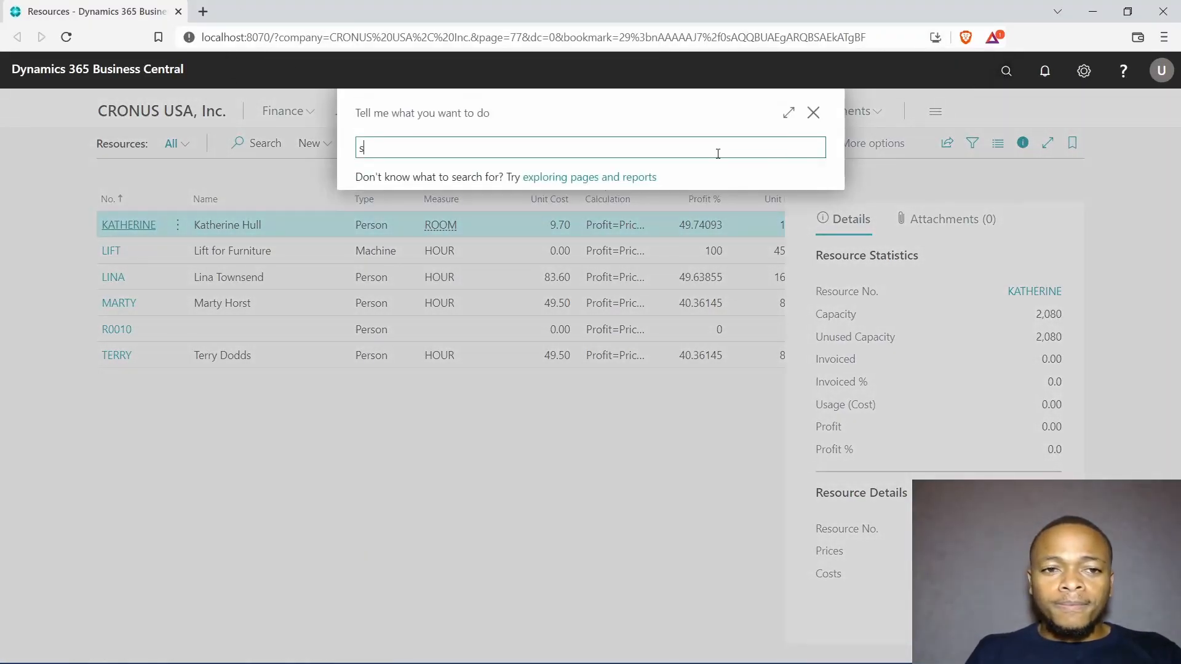
type("ales & re")
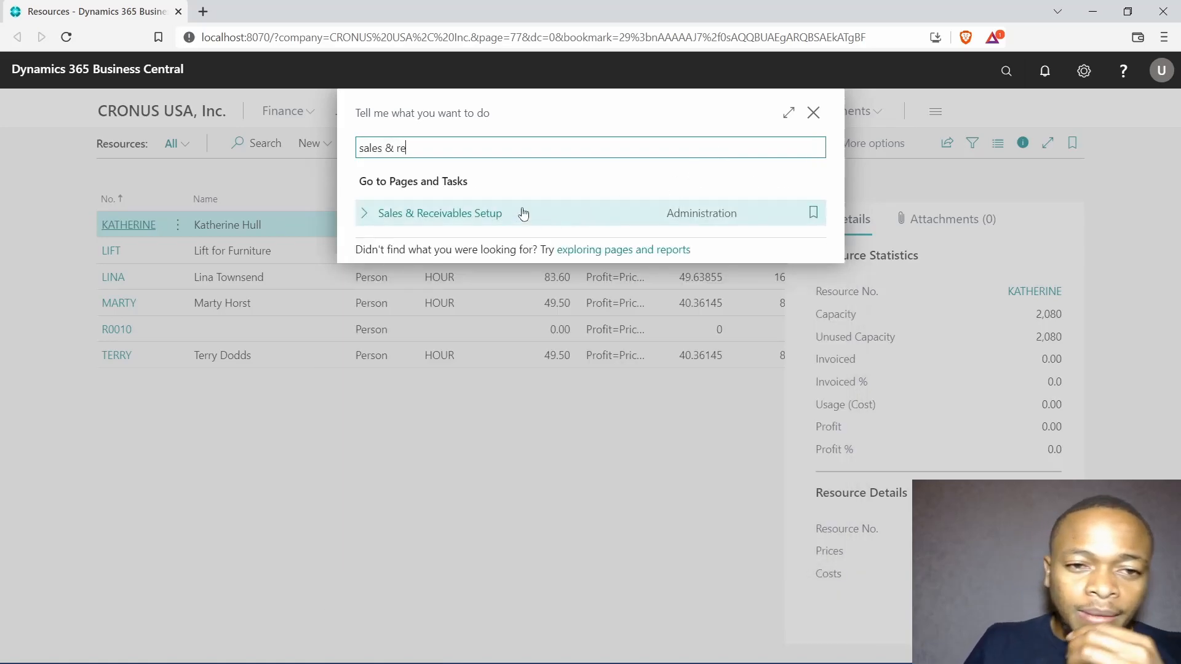
left_click(440, 212)
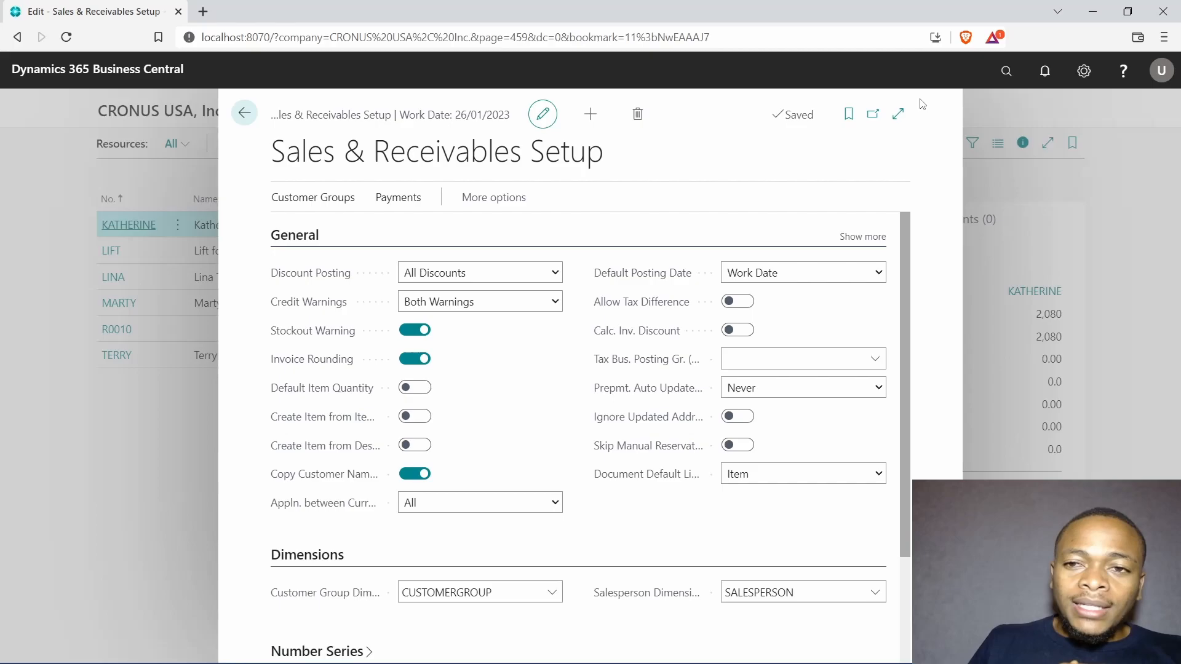
left_click(898, 113)
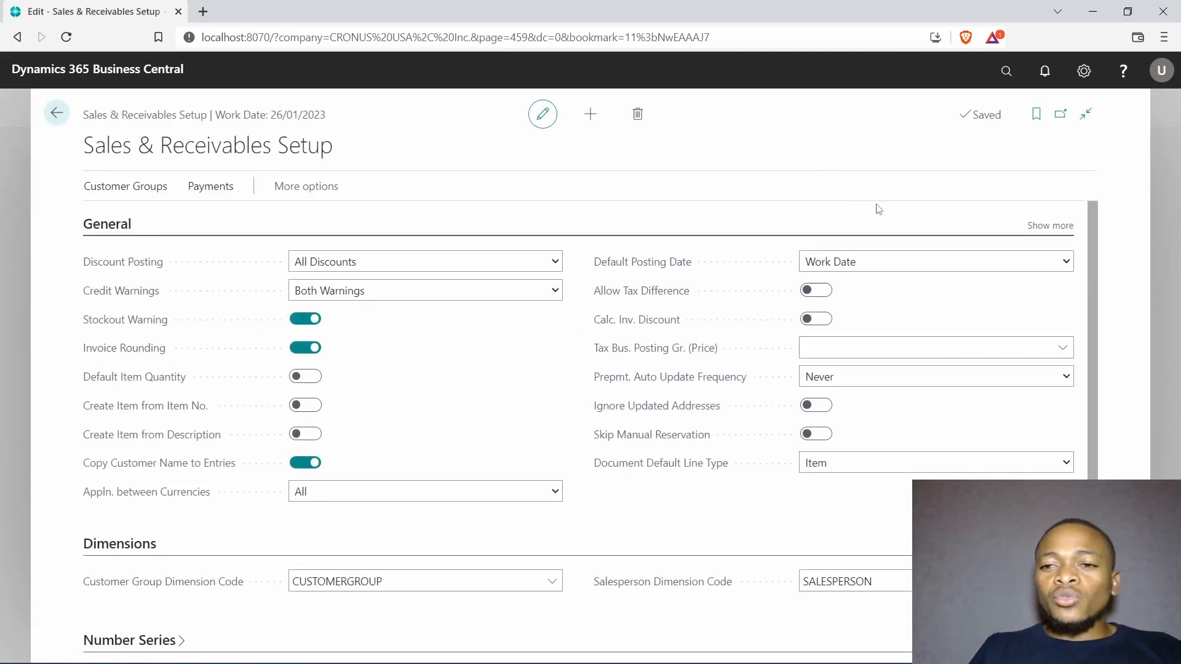
scroll("down", 3)
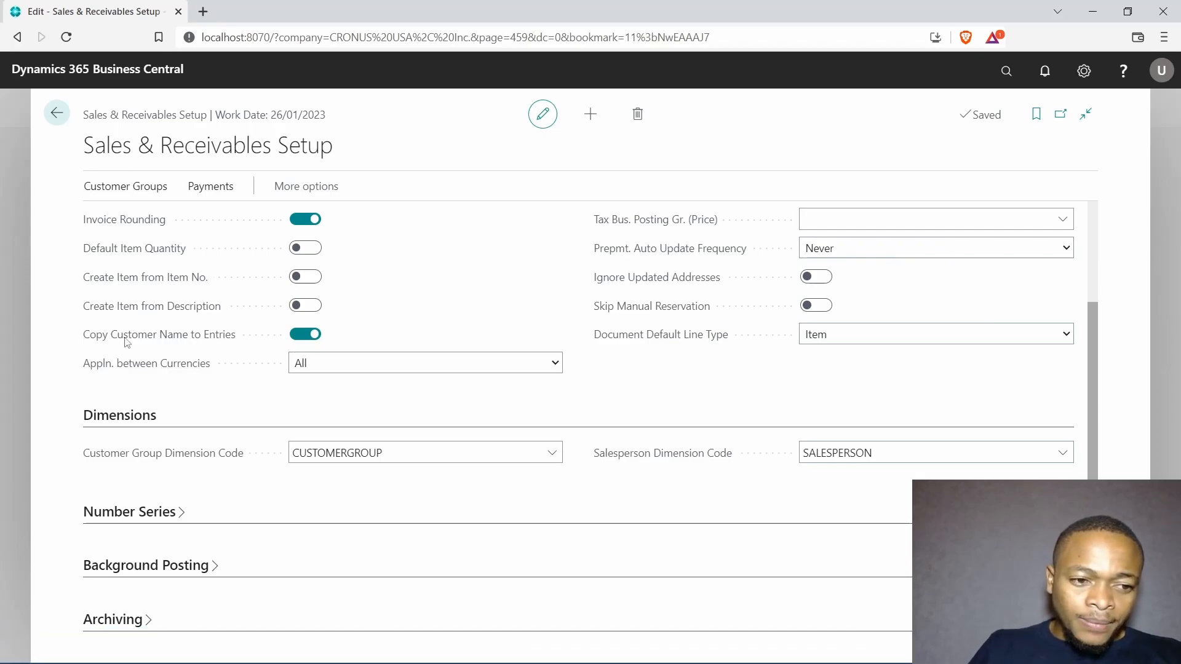
left_click(129, 511)
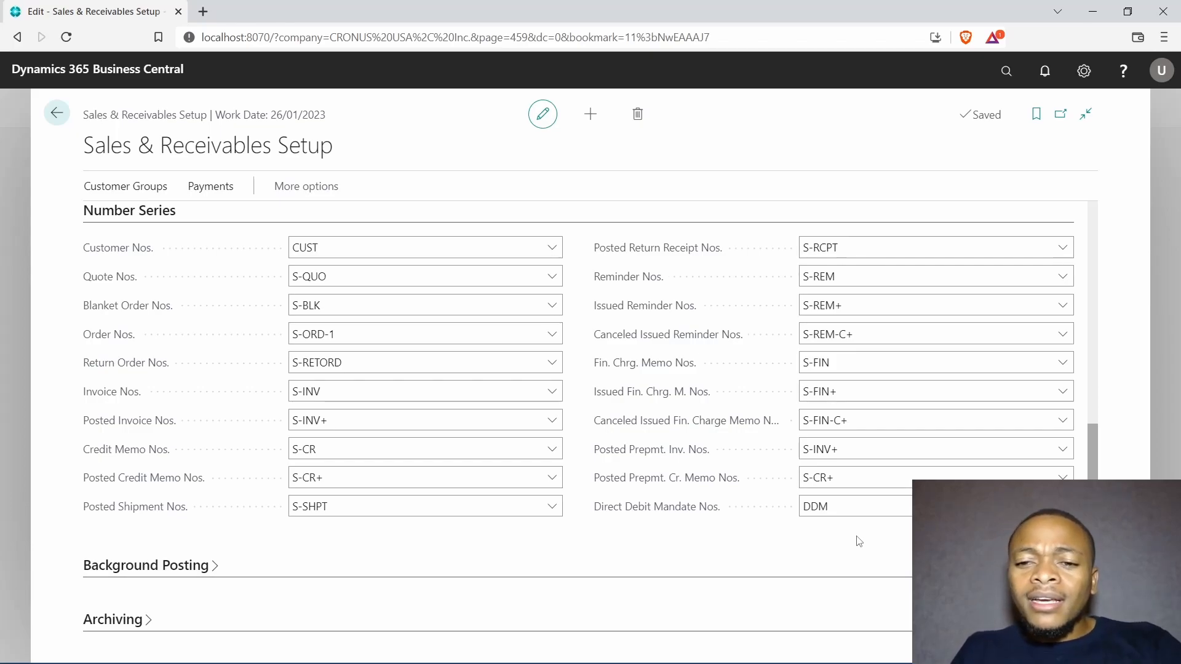
left_click(1060, 505)
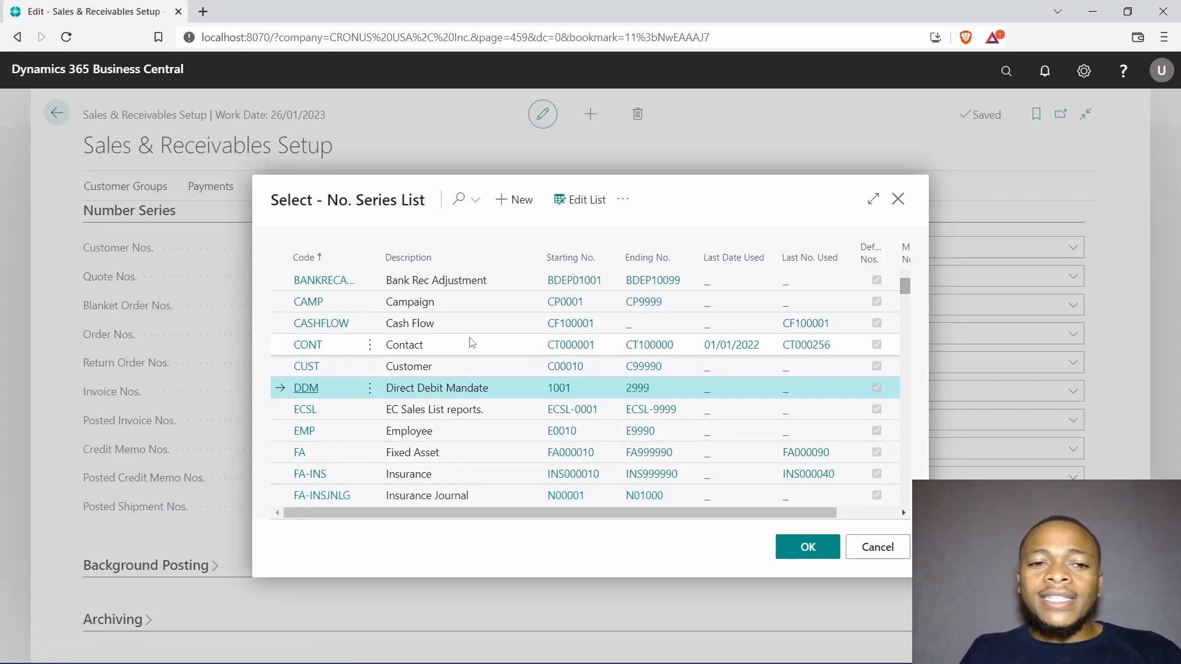
left_click(806, 546)
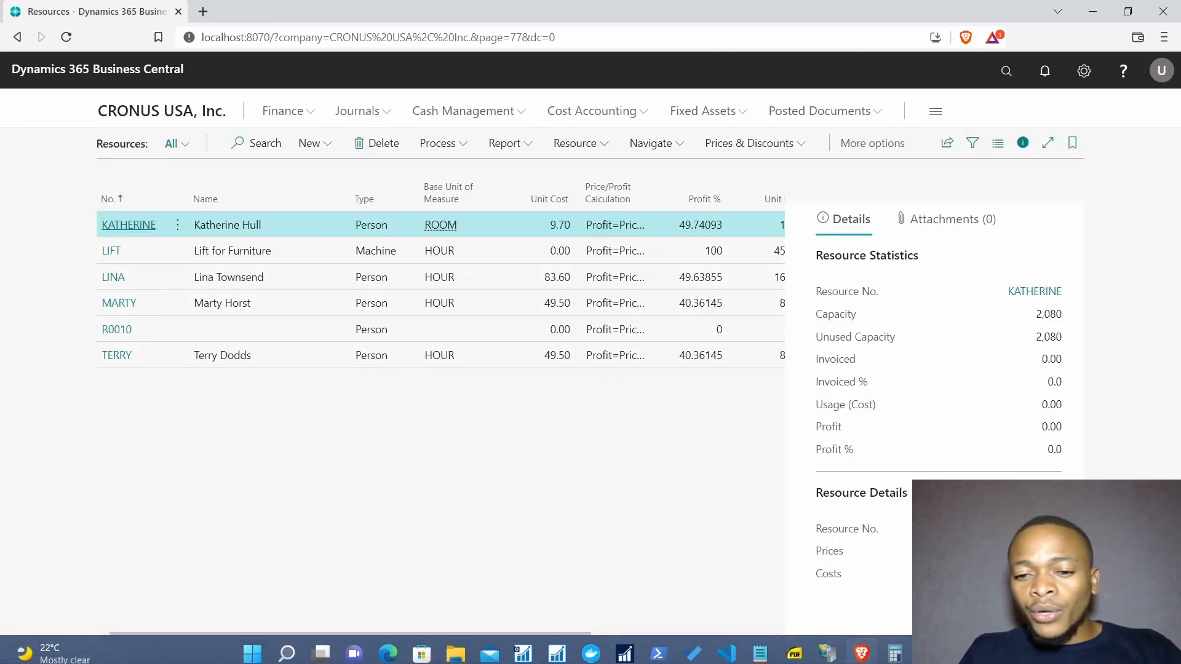
Step: Insert a tableextension template below the Booking table, numbered 50101
left_click(726, 648)
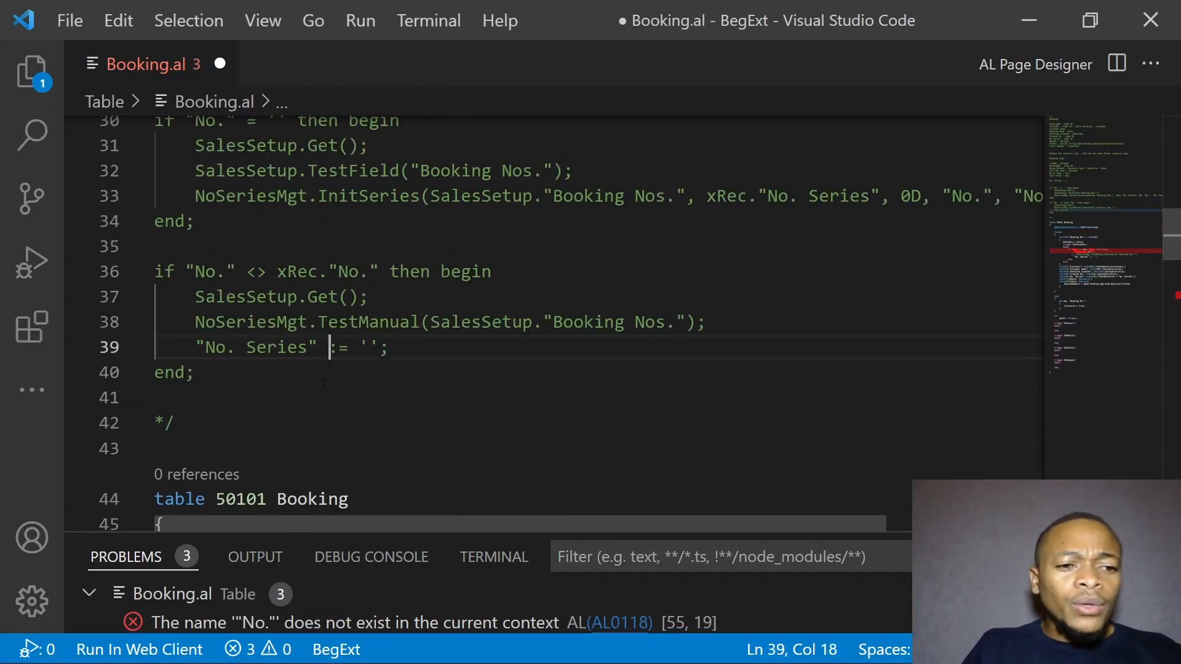
scroll("down", 3)
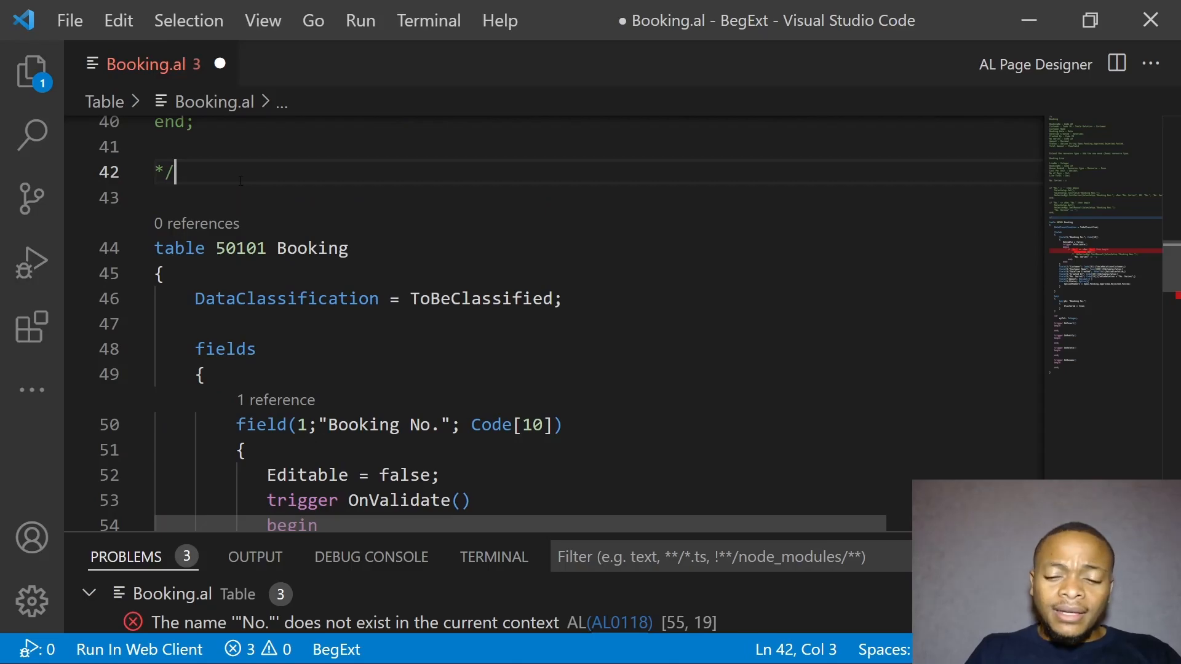
type("t")
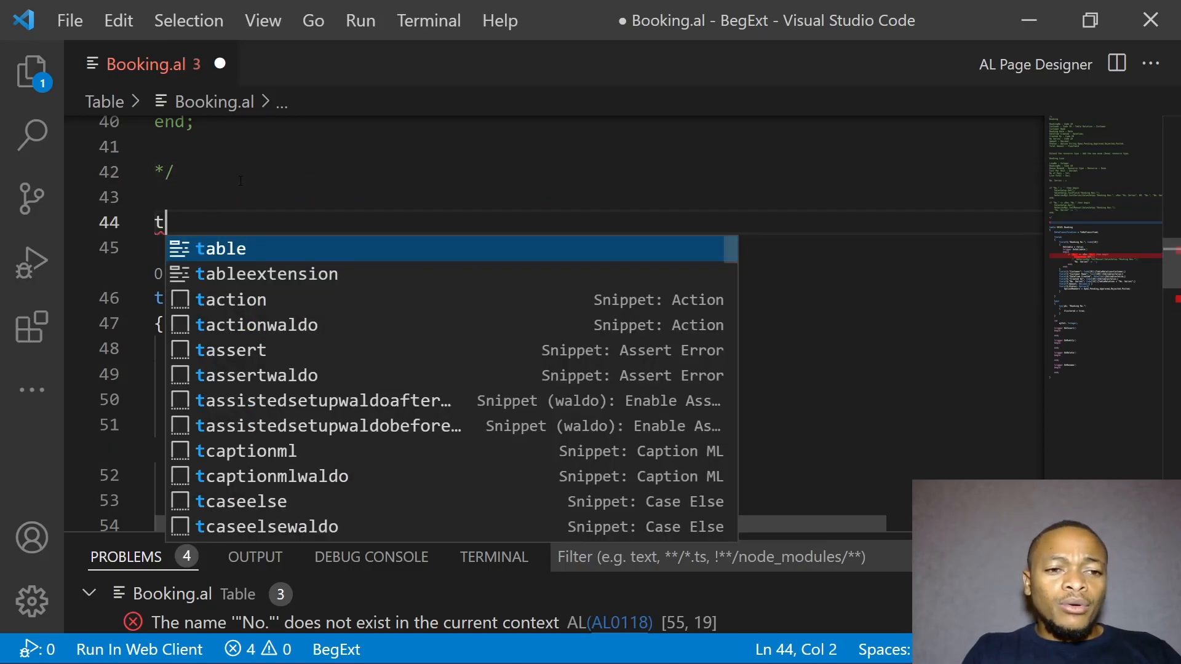
key("Down")
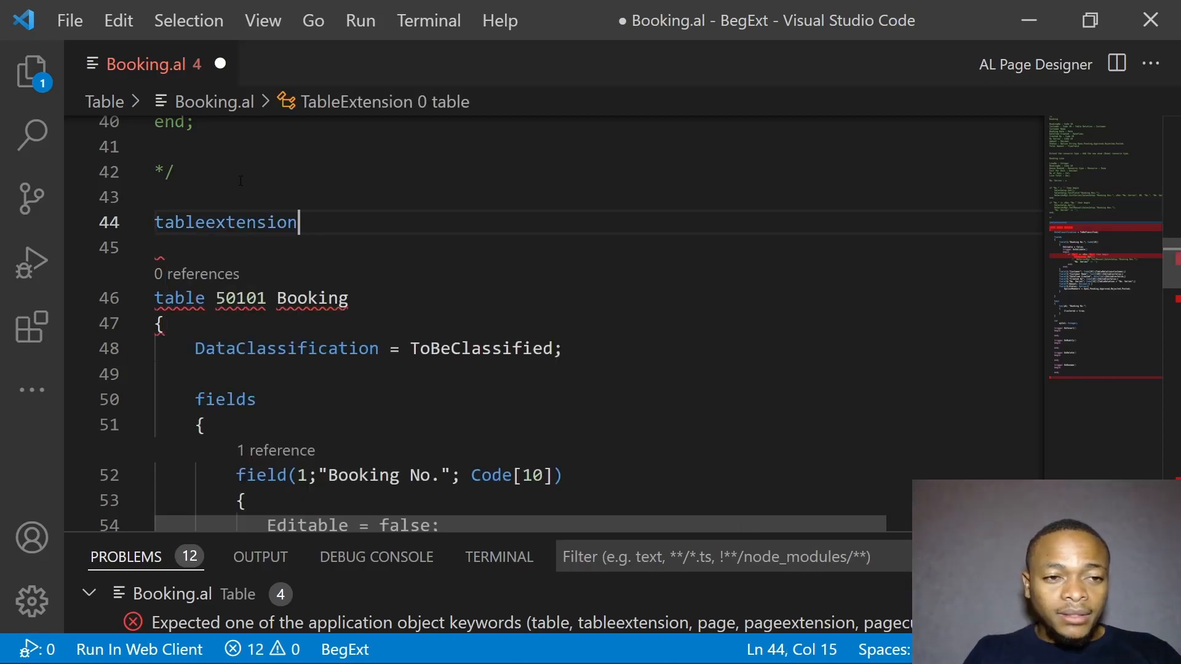
type("tt")
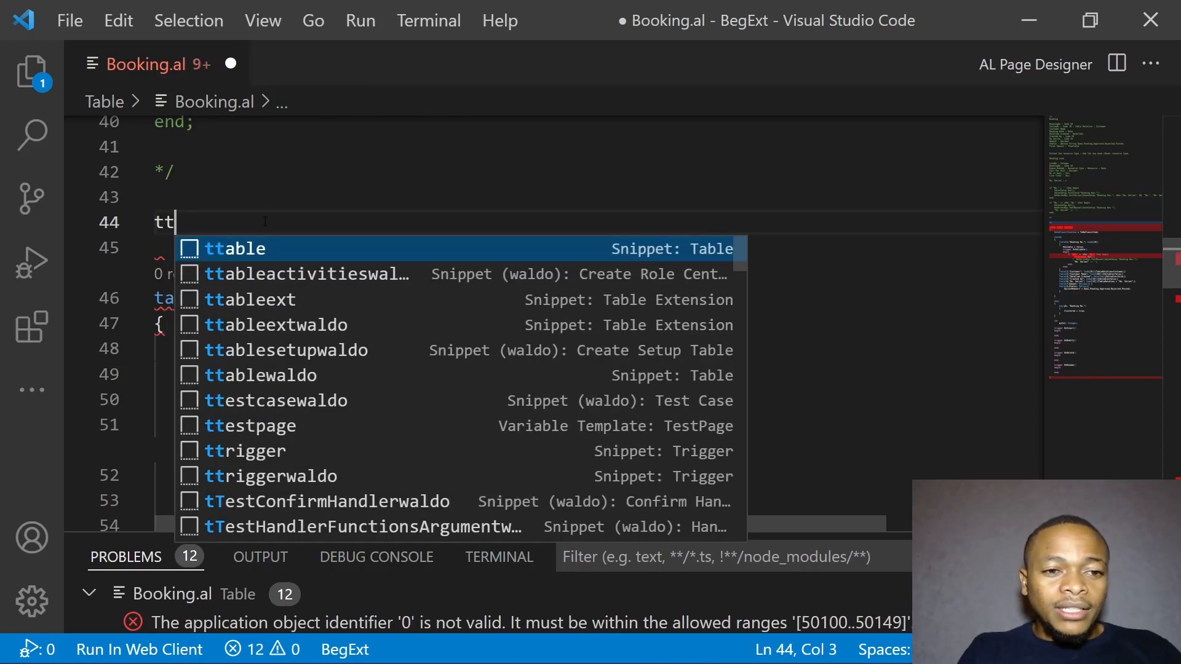
type("a")
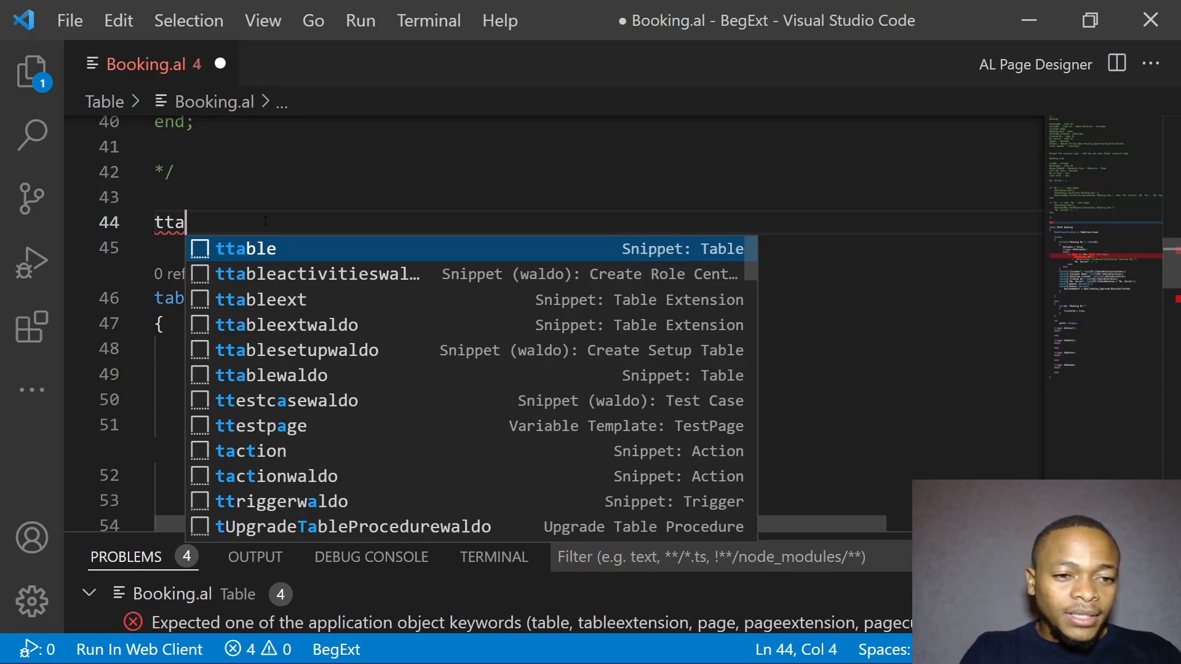
left_click(262, 299)
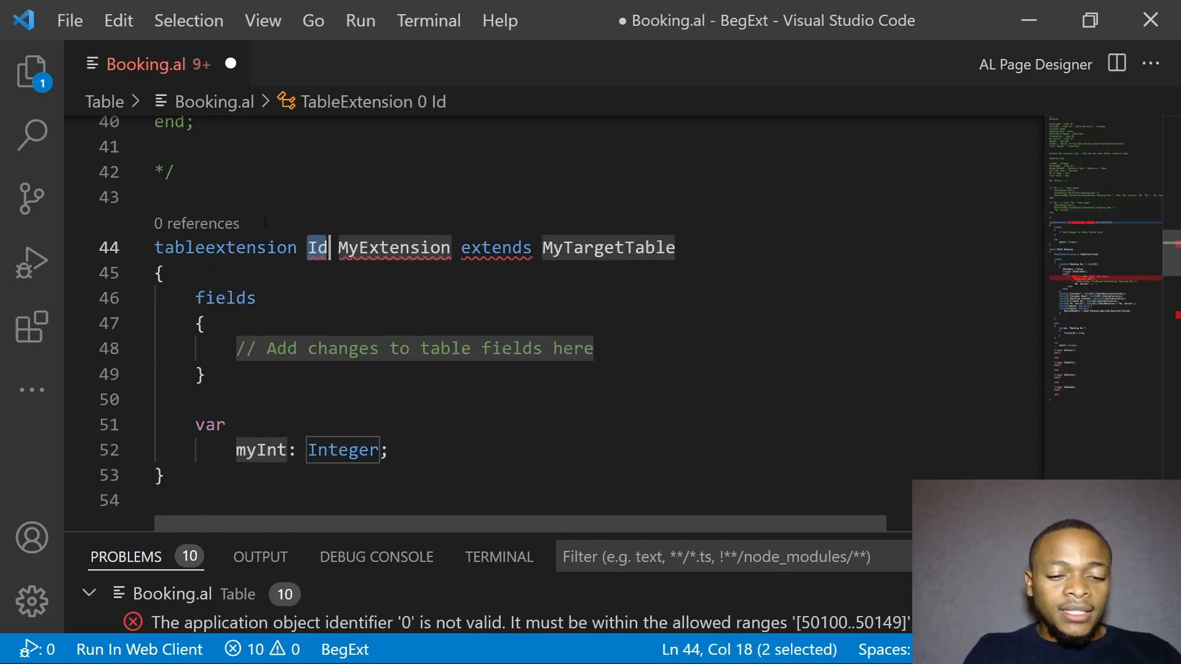
type("5010")
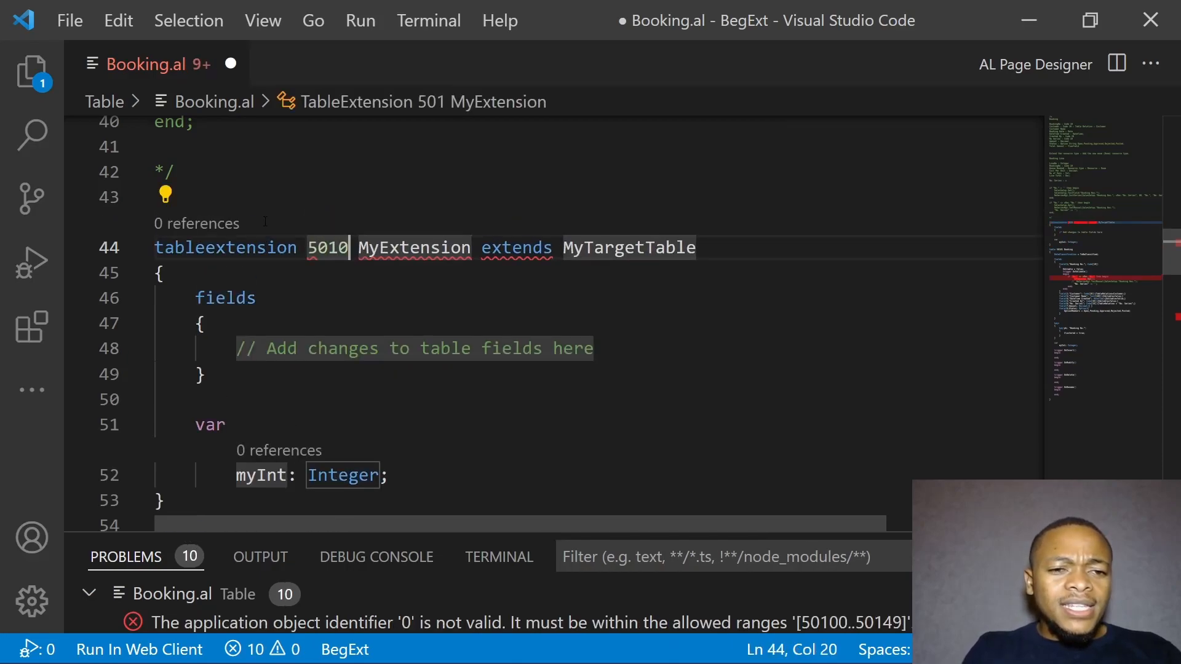
type("1")
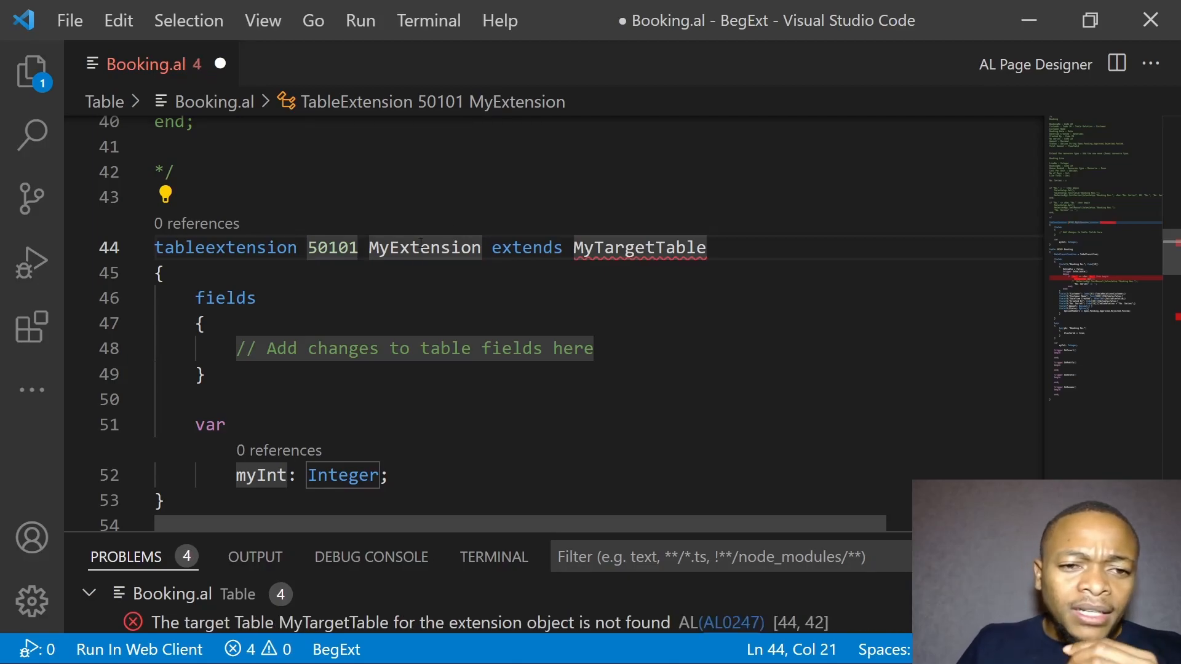
Step: Name it SalesSetupExt and extend "Sales & Receivables Setup"
double_click(424, 247)
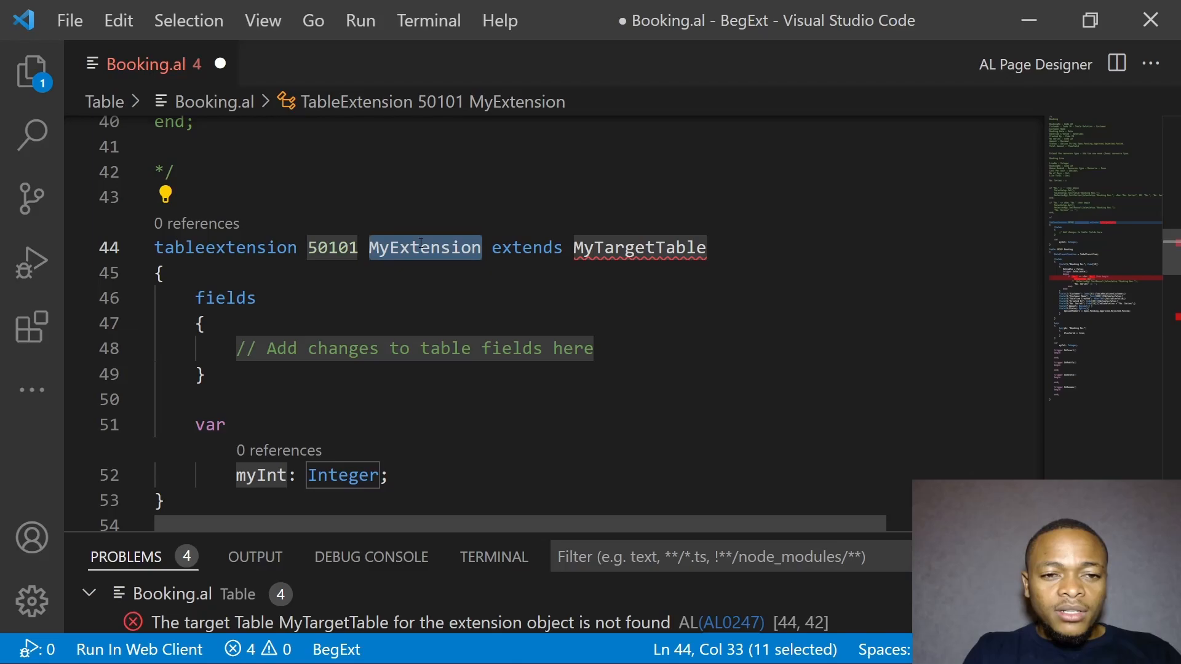
type("SalesSetup")
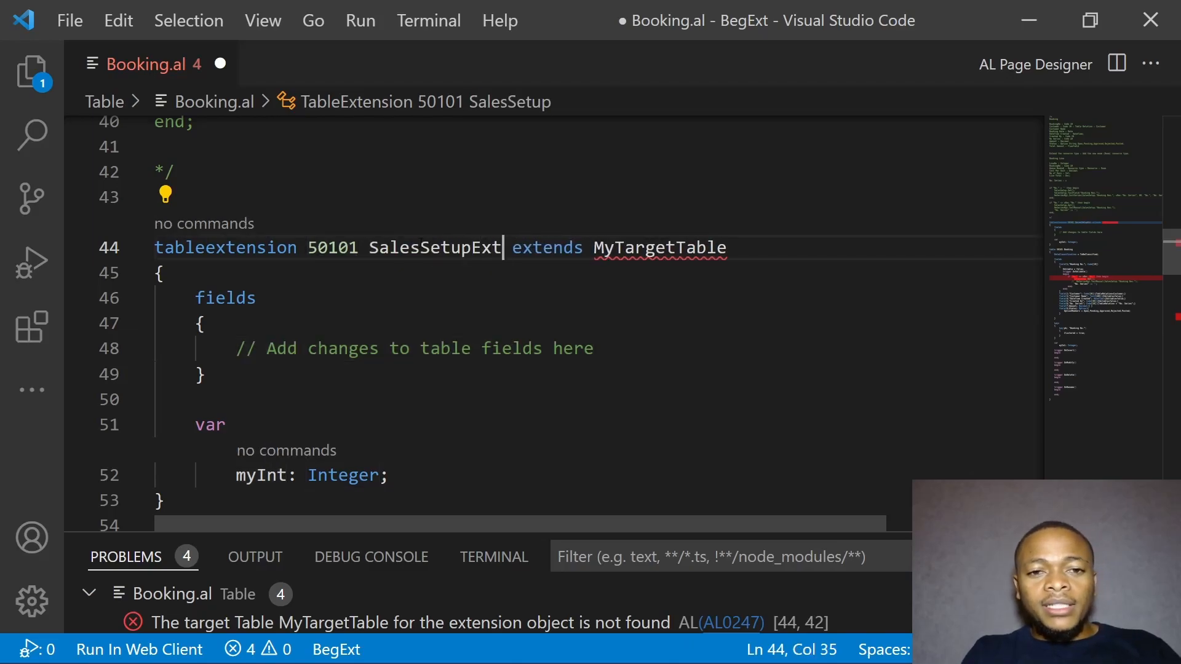
type("Ext")
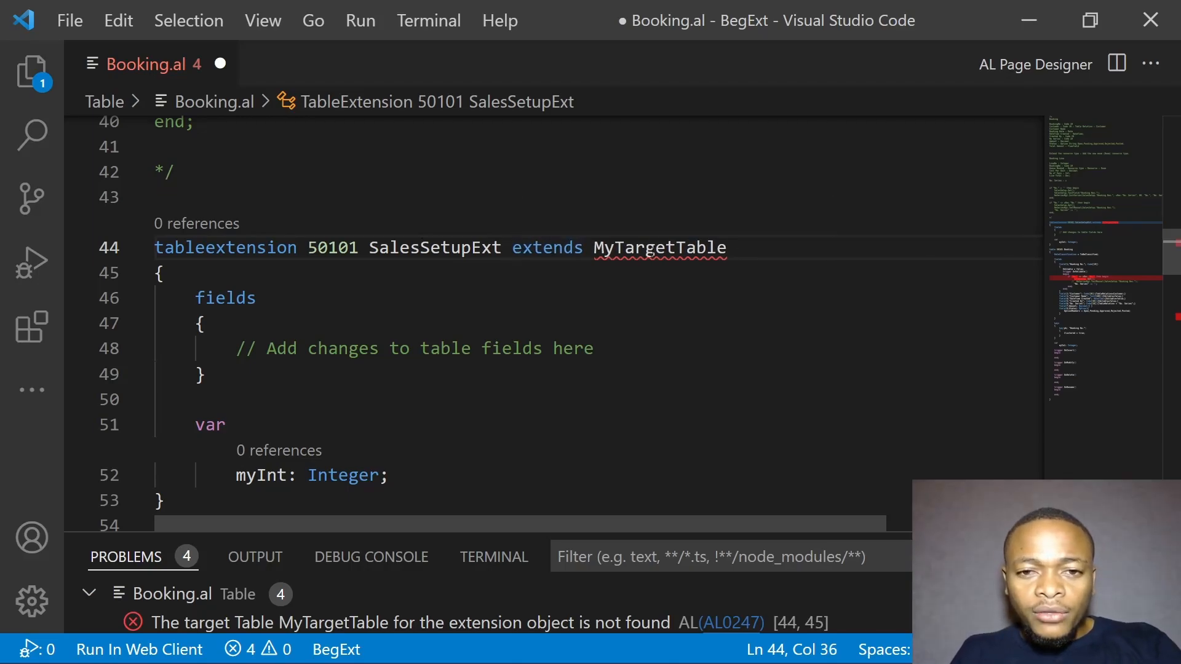
type("sal")
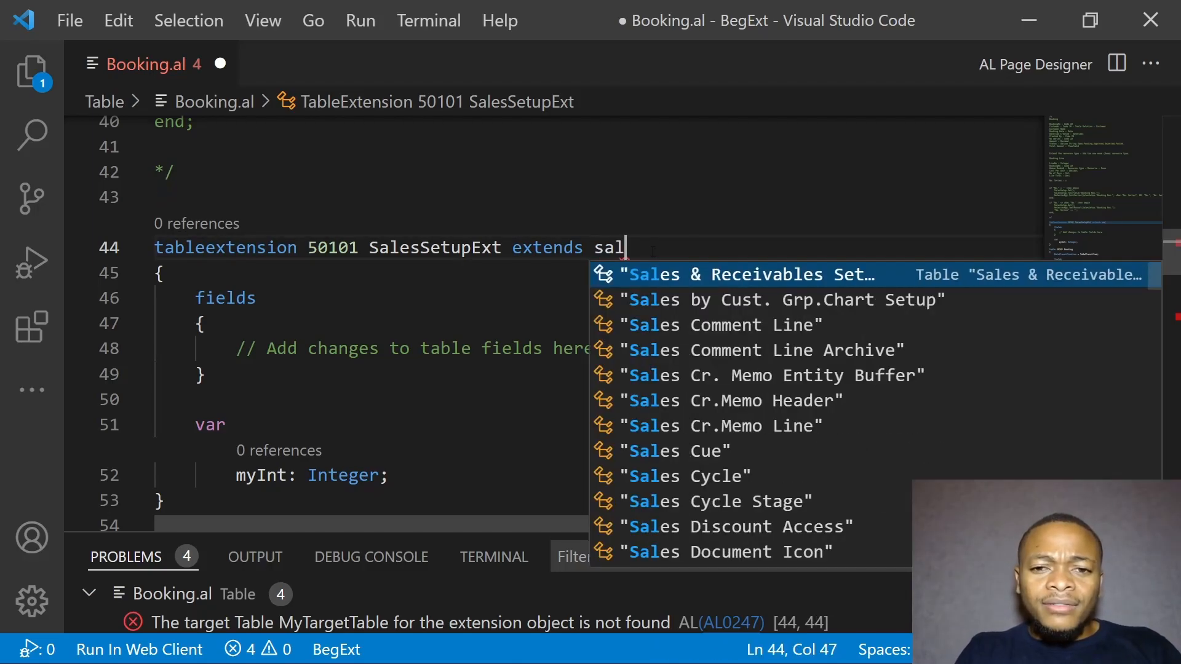
left_click(752, 275)
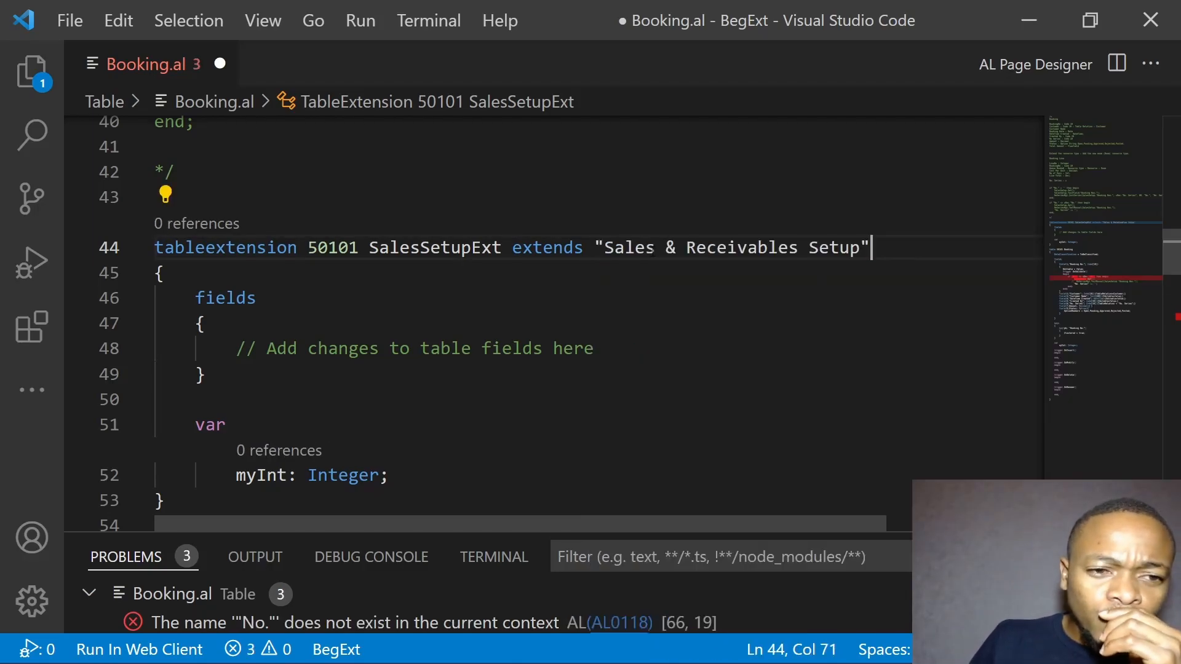
scroll("down", 3)
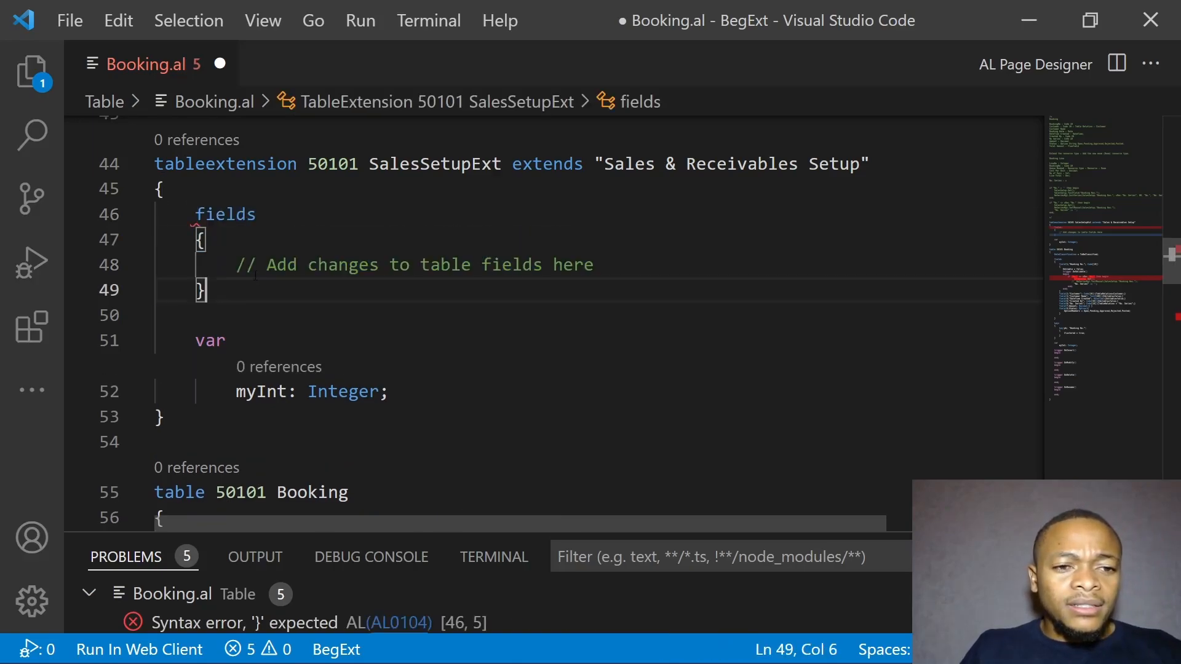
Step: Add field 50100 "Booking Nos." of type Code[10] to the extension
left_click_drag(237, 264, 593, 264)
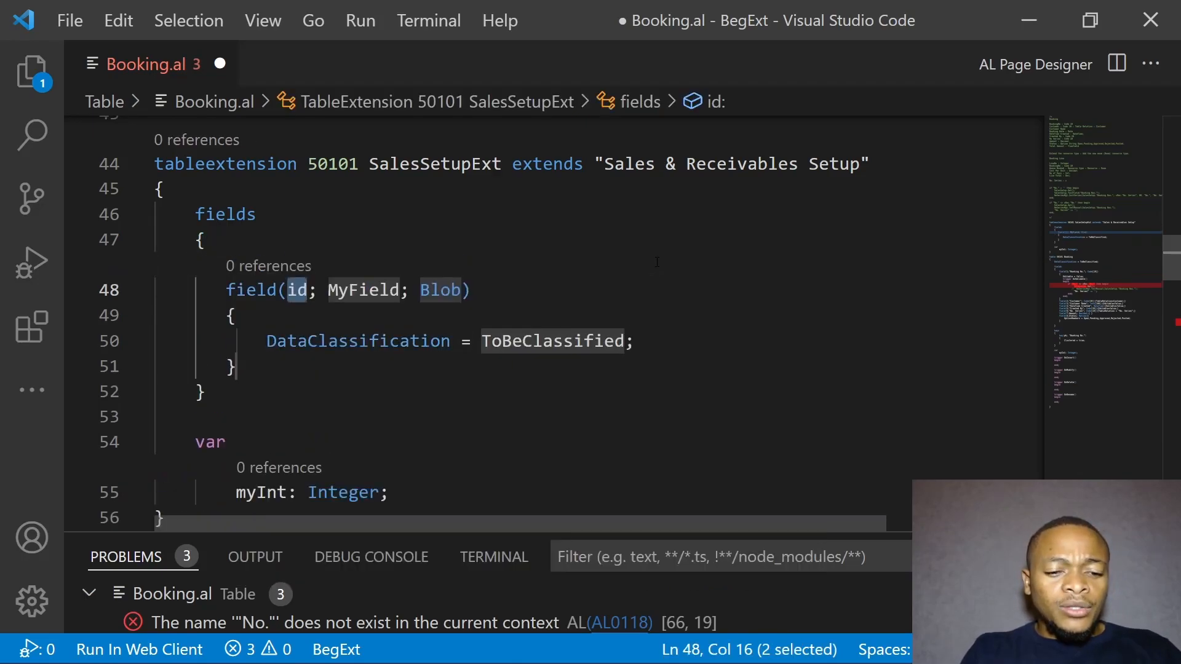
type("50100")
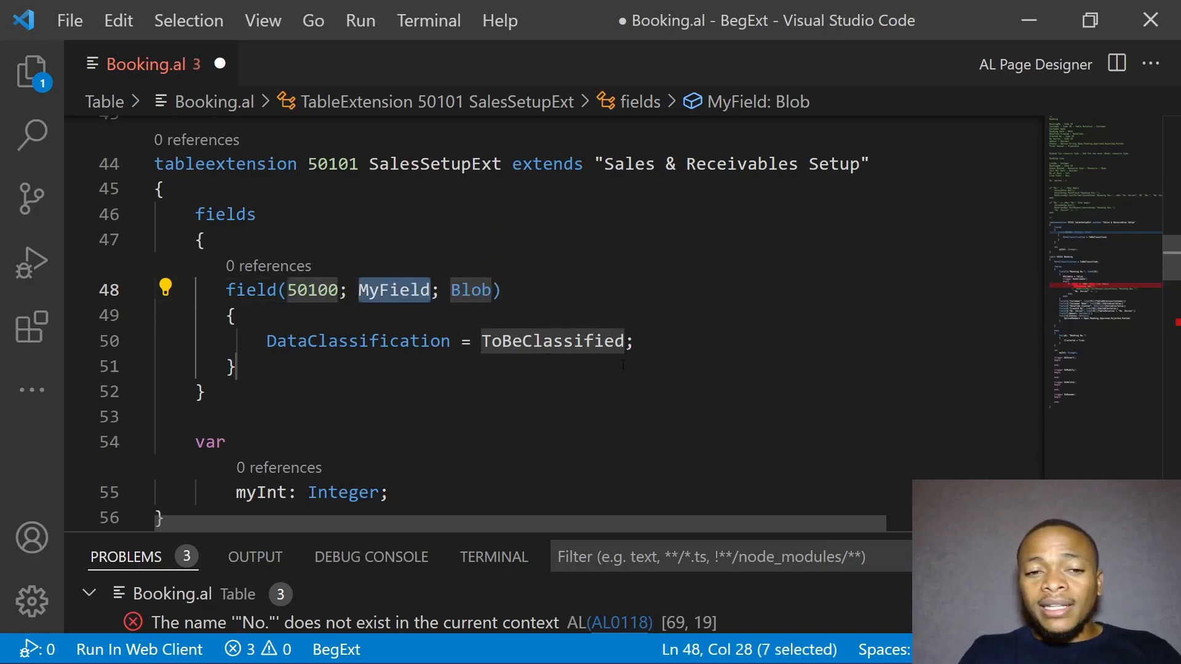
type("\"Booking\"")
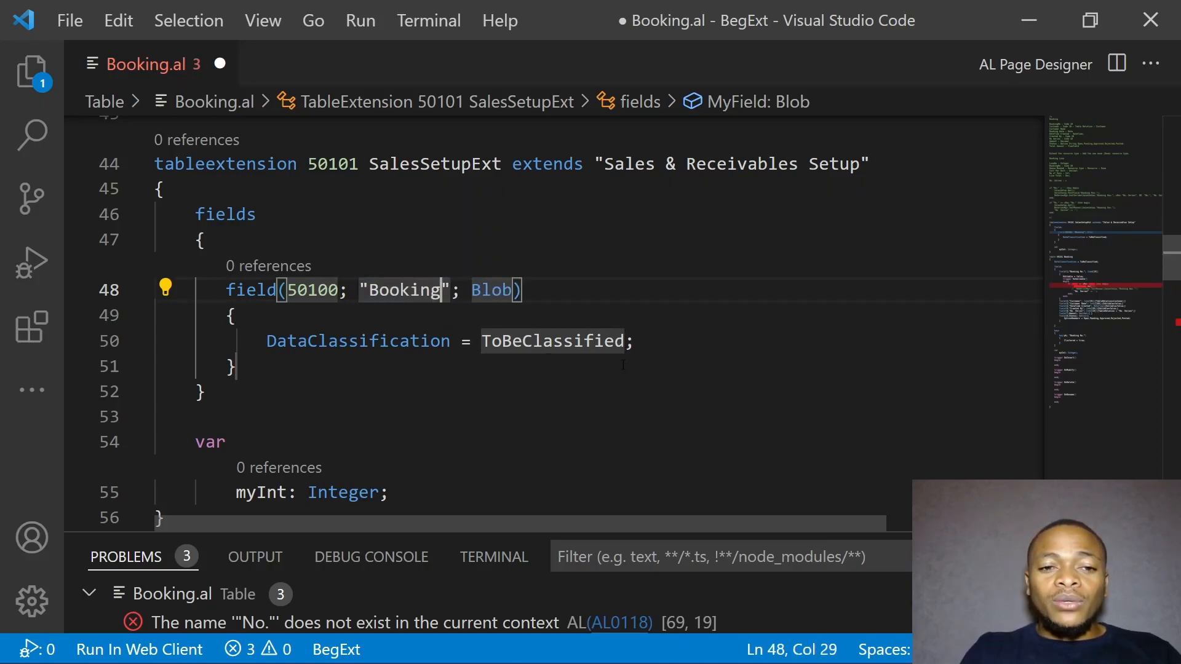
type("Nos")
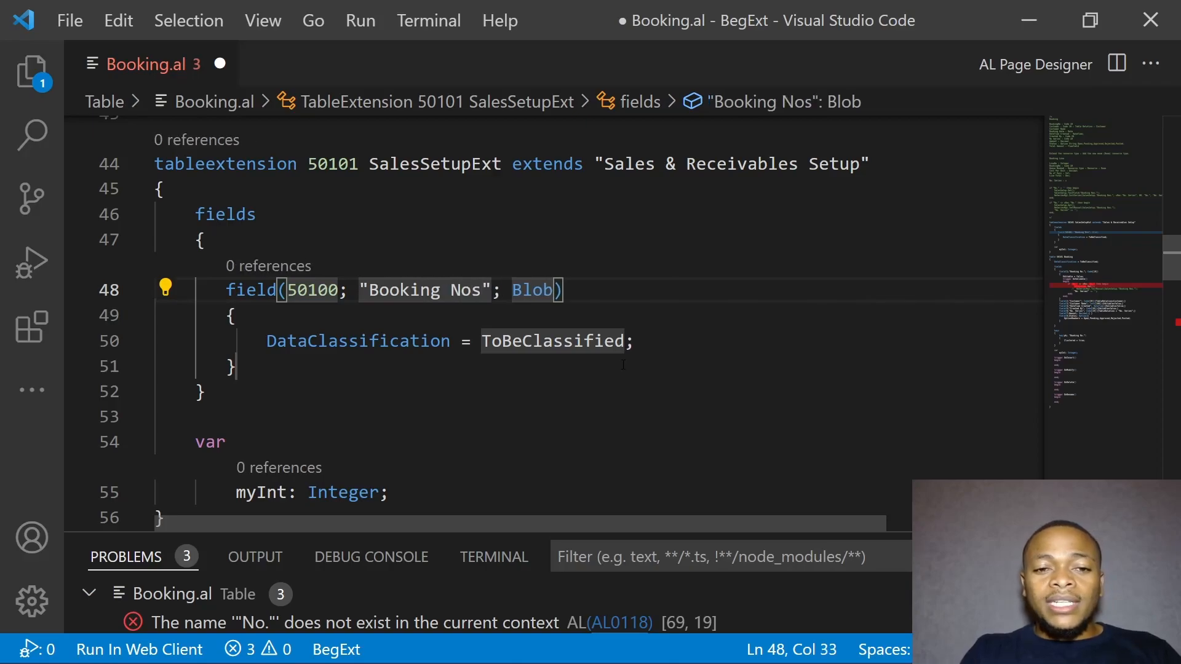
type(".")
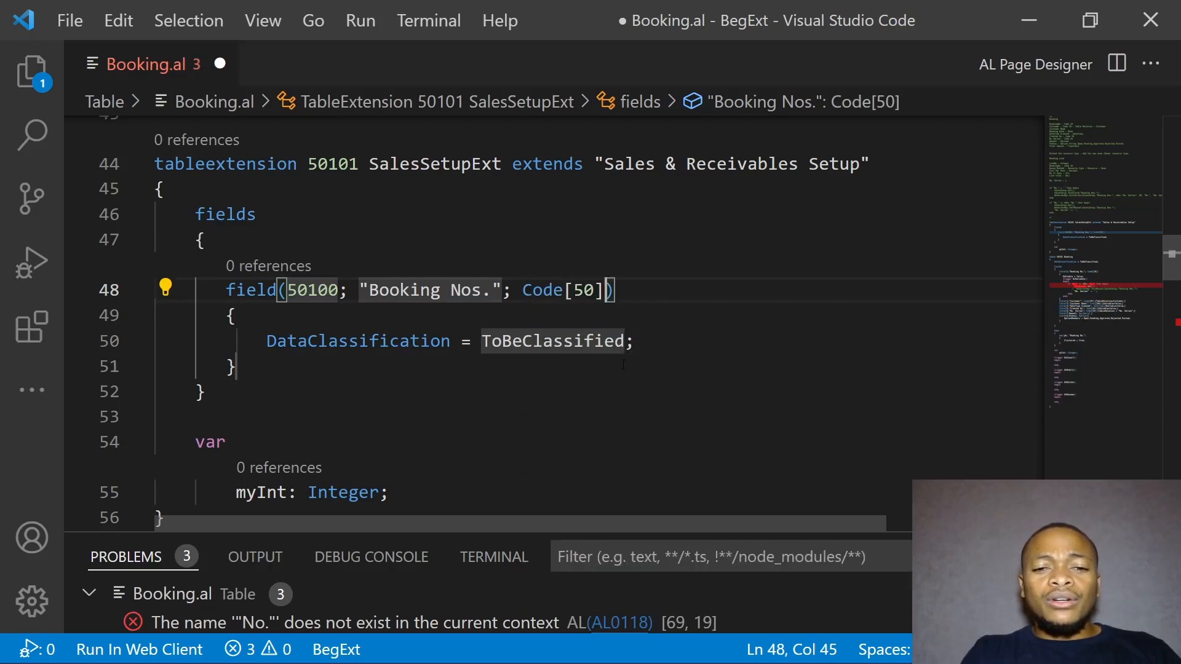
type("20")
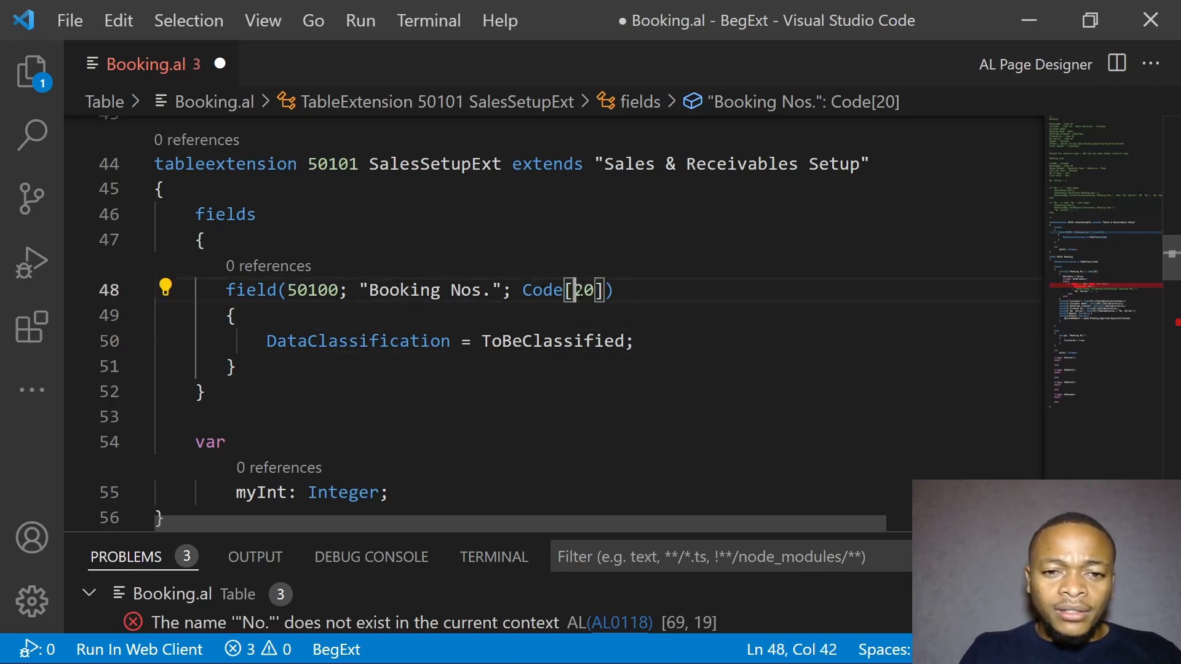
type("1")
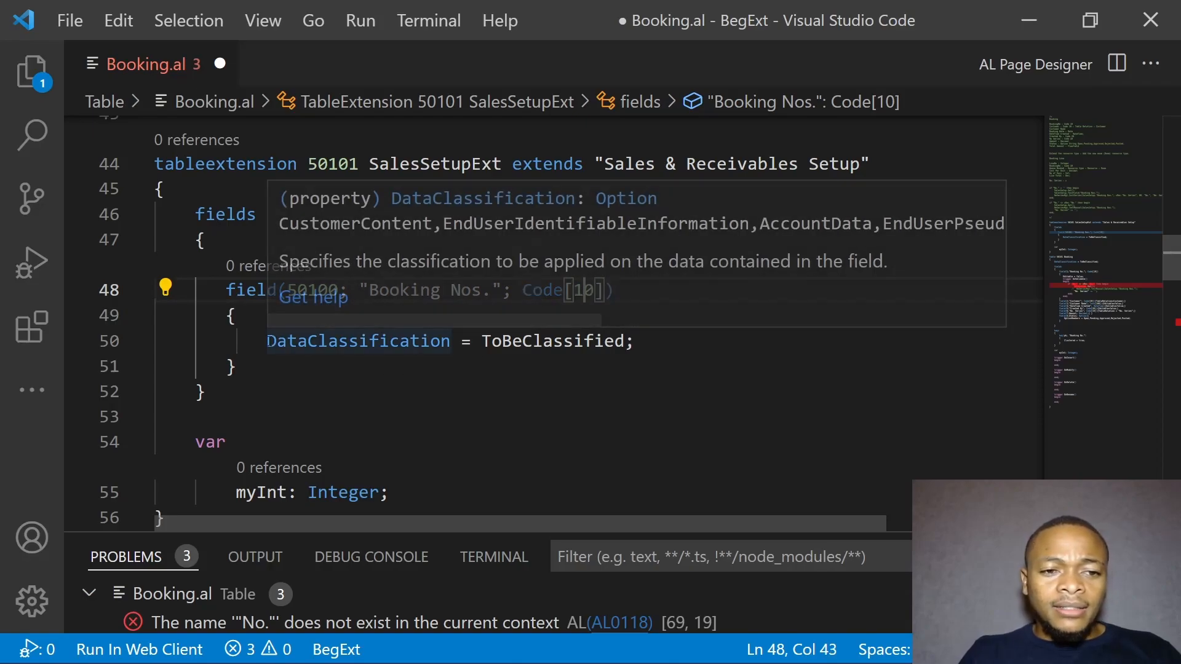
Step: Replace DataClassification with TableRelation = "No. Series" and delete the unused var block
triple_click(358, 341)
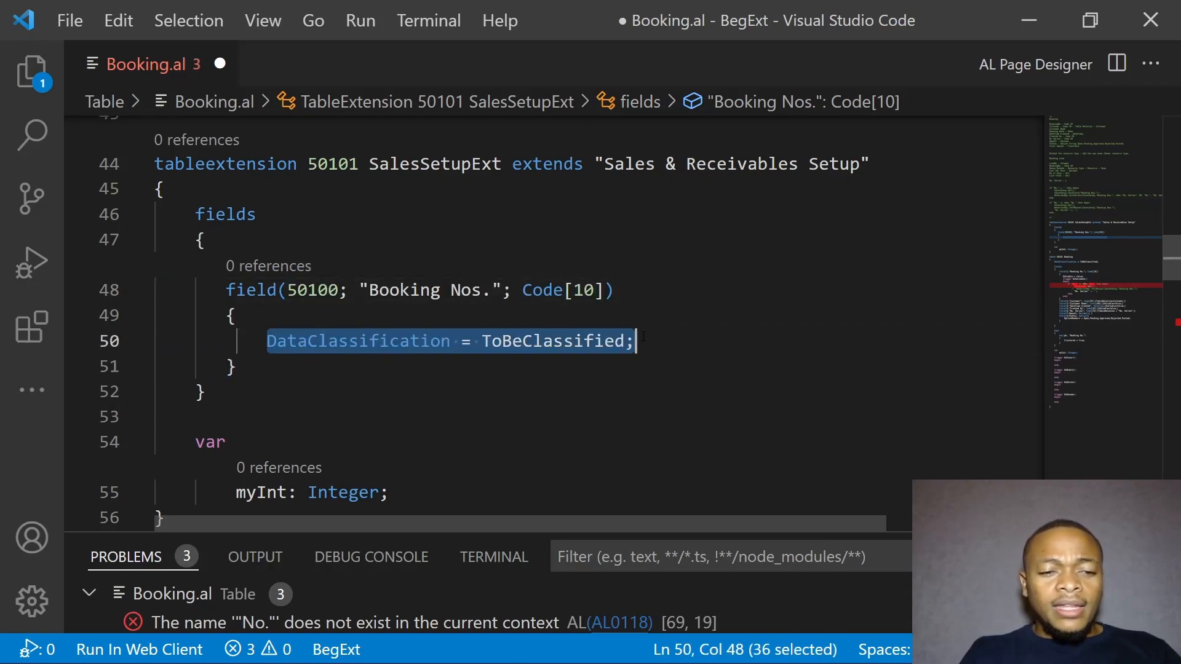
type("tableRelation = \"No. Series\";")
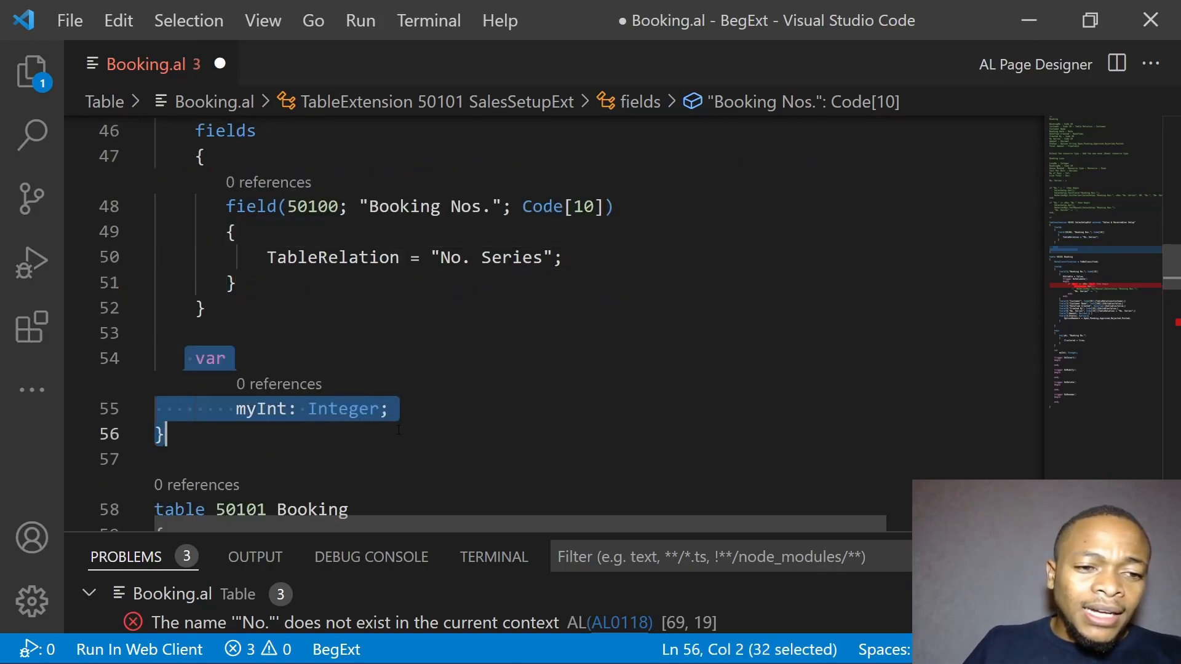
key("Delete")
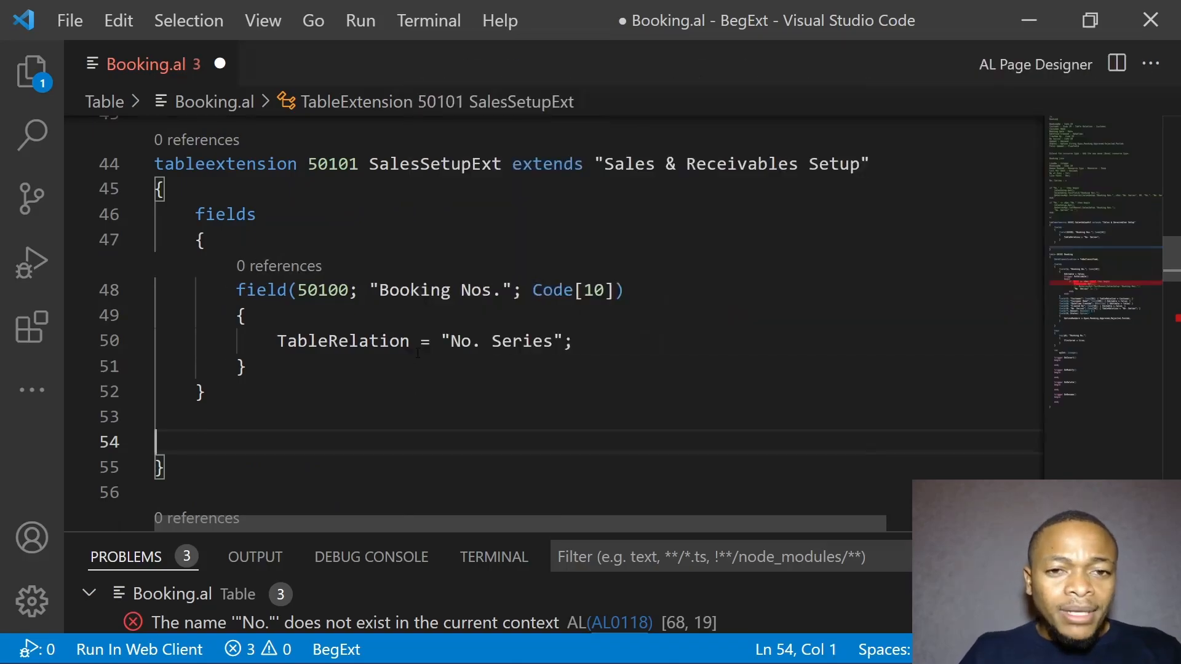
mouse_move(734, 164)
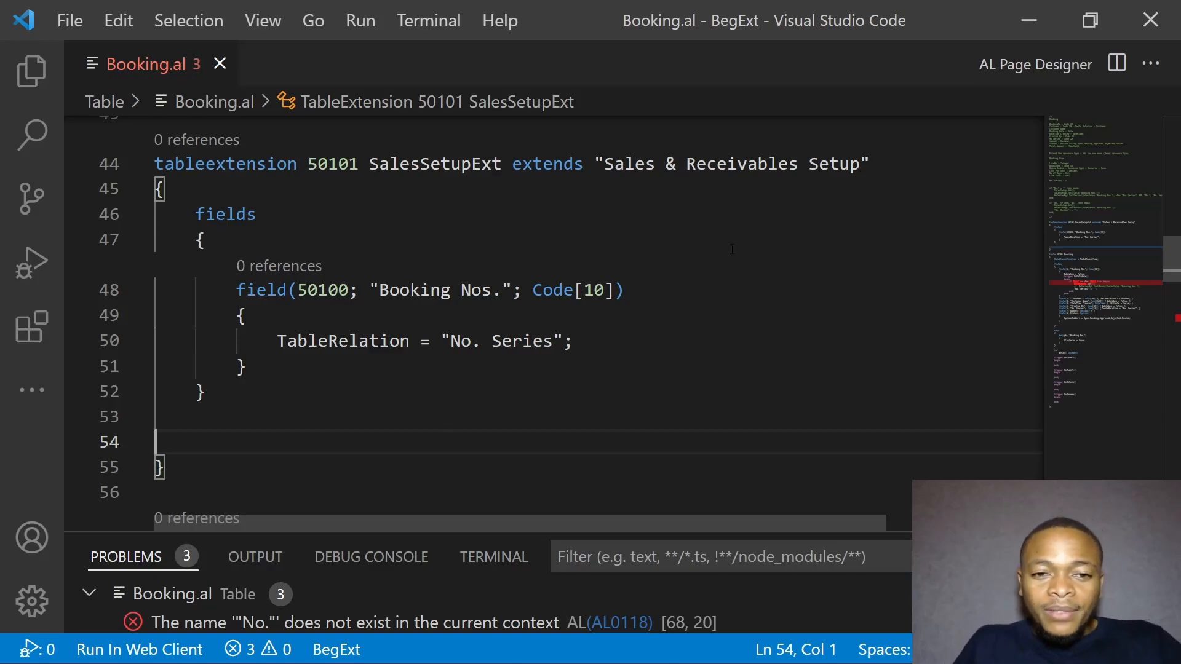
Step: Glance at the Business Central Resources list and return to Booking.al in the editor
left_click(861, 646)
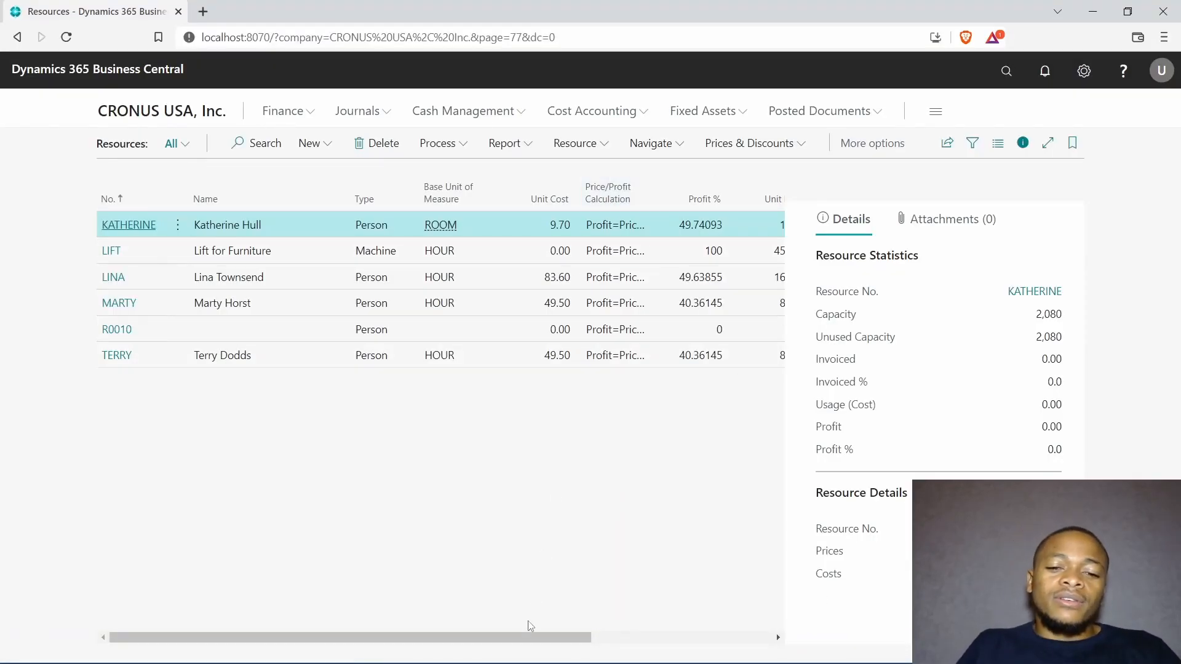
mouse_move(842, 176)
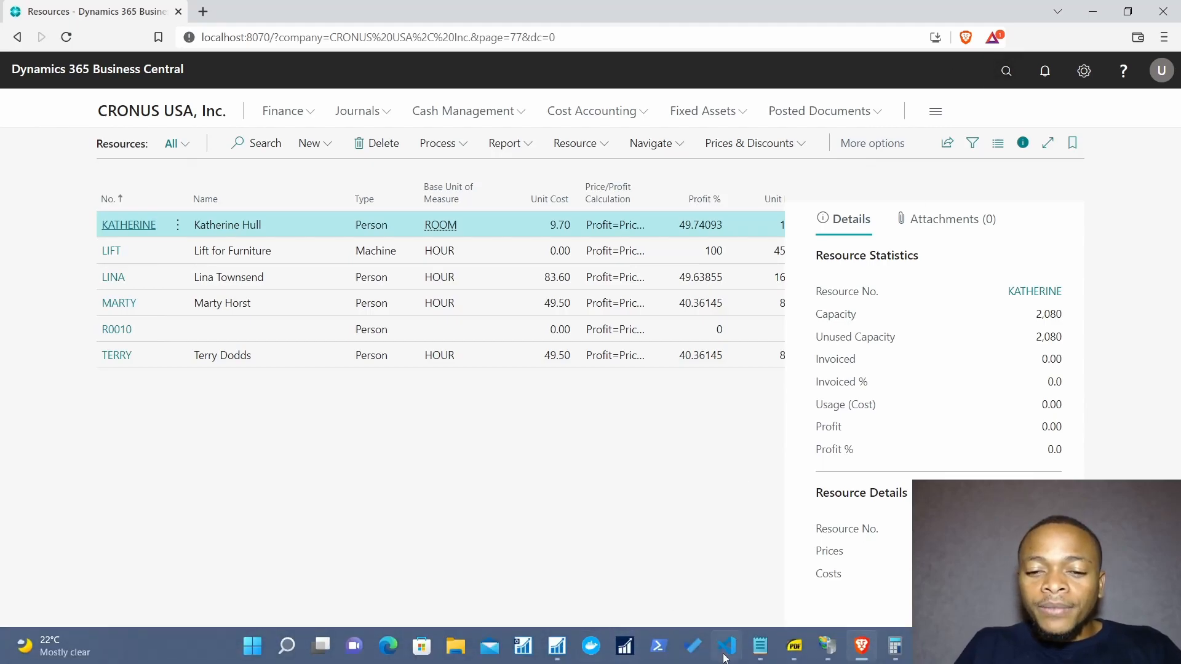
left_click(725, 646)
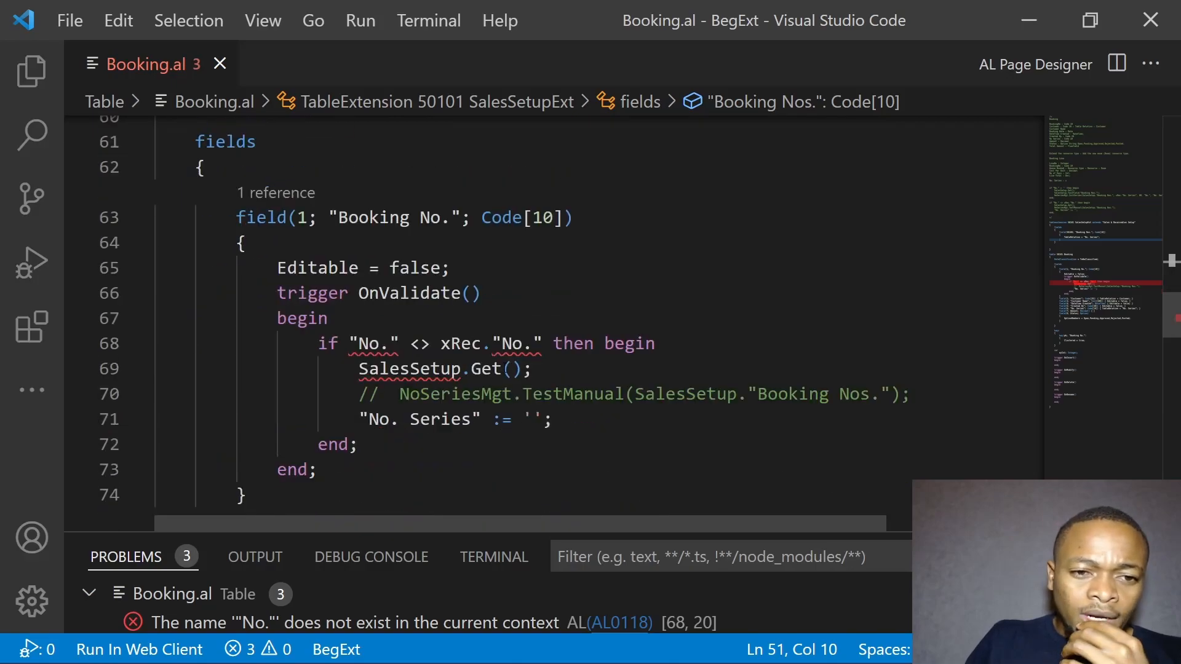
Step: Rewrite the OnValidate condition as "Booking No." <> xRec."Booking No." then begin
double_click(370, 217)
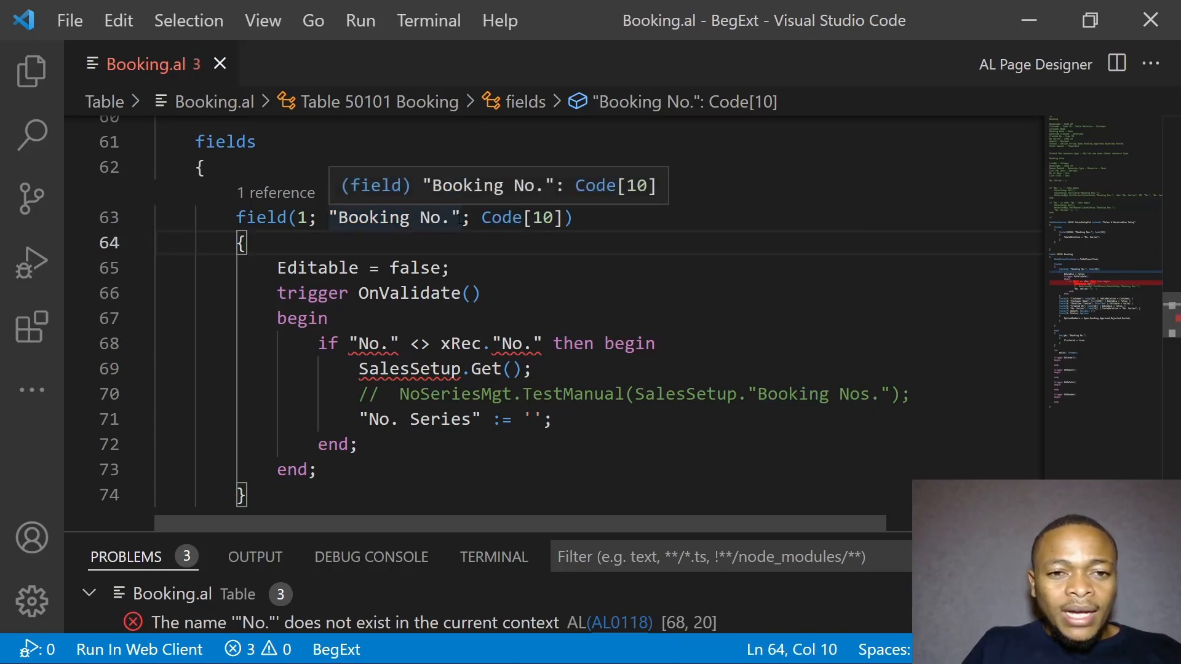
double_click(391, 217)
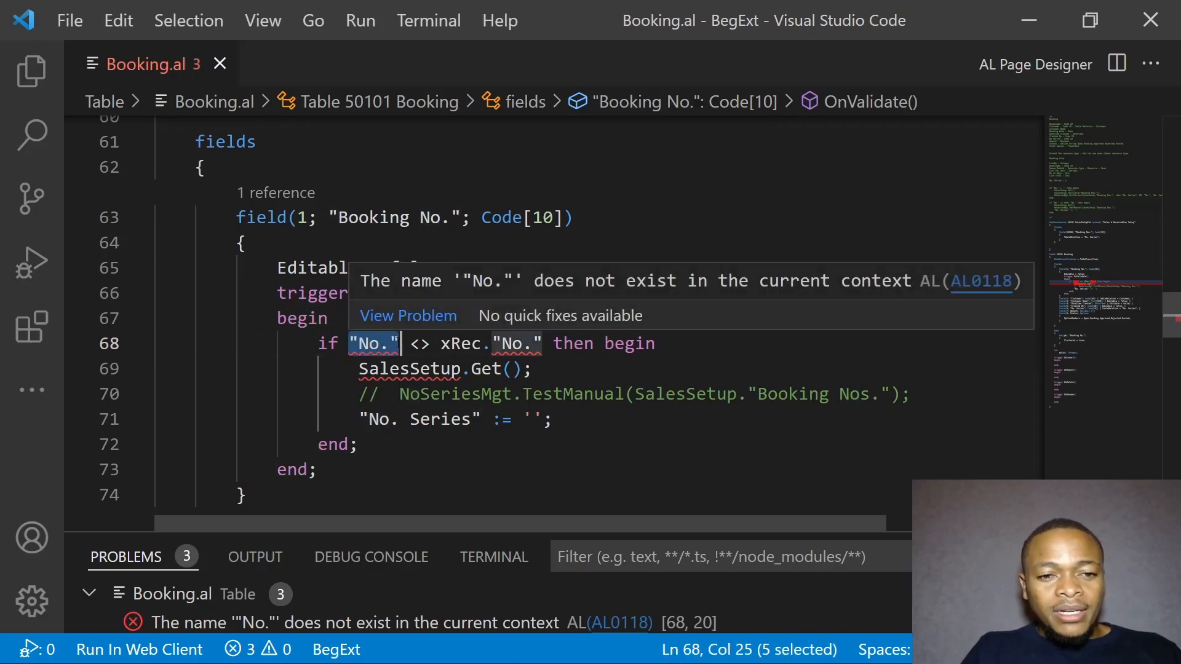
type("Booking No.")
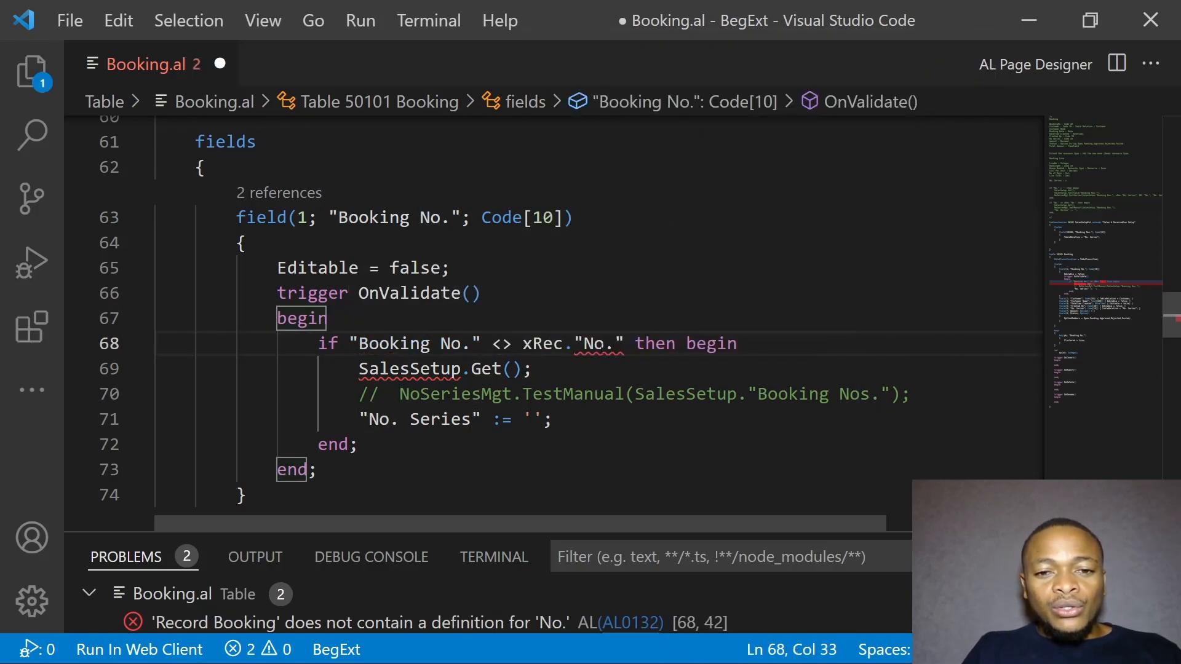
double_click(597, 343)
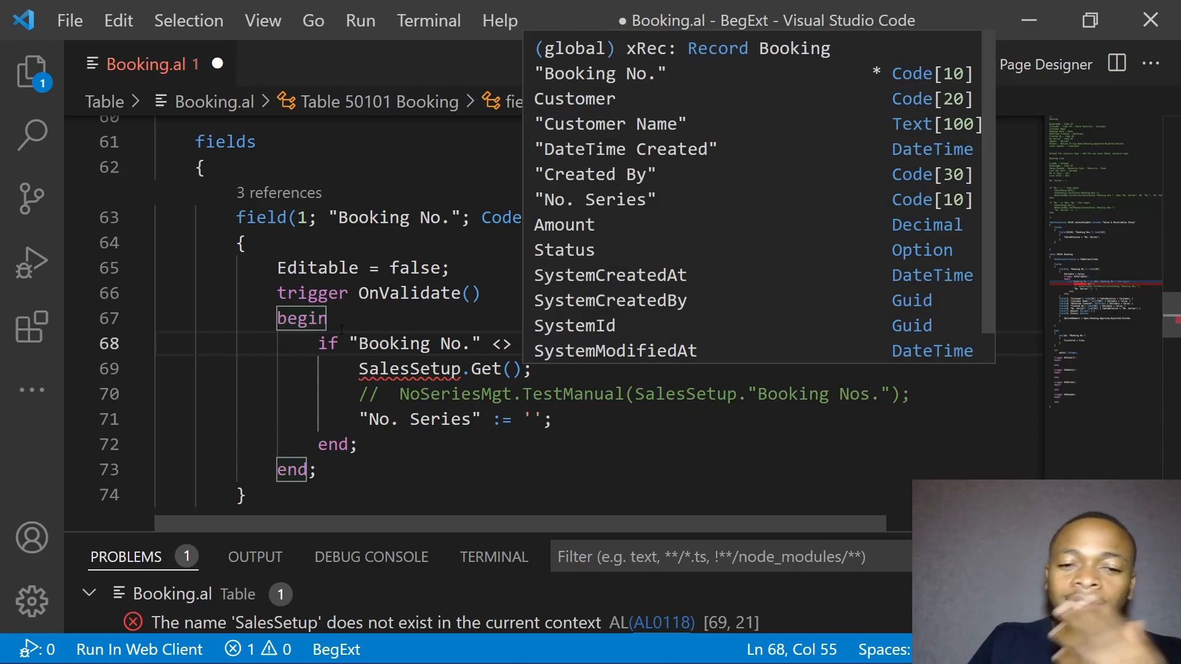
type("xRec.\"Booking No.\" then begin")
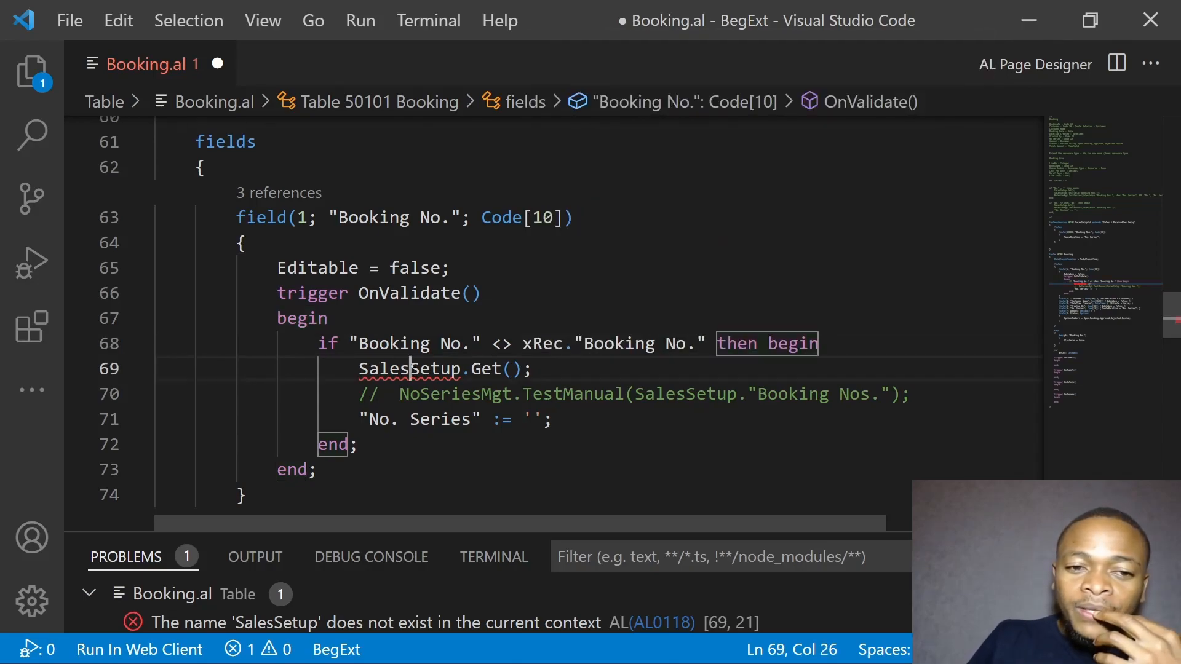
double_click(411, 368)
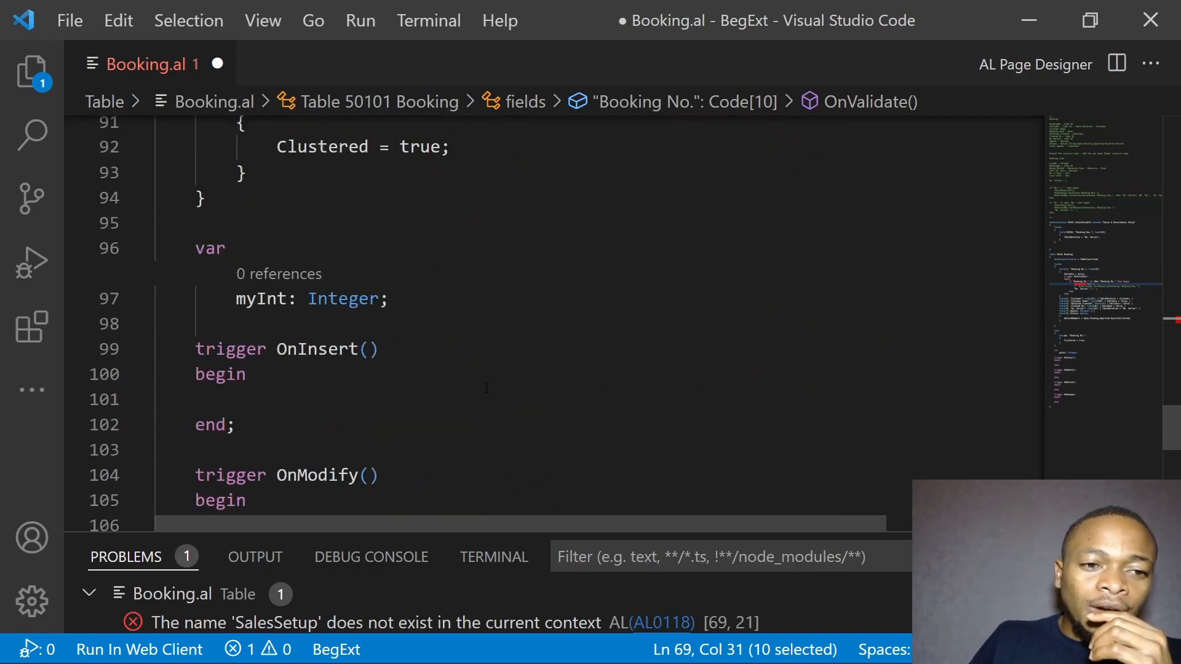
Step: Declare global SalesSetup: Record "Sales & Receivables Setup"
type("SalesSetup")
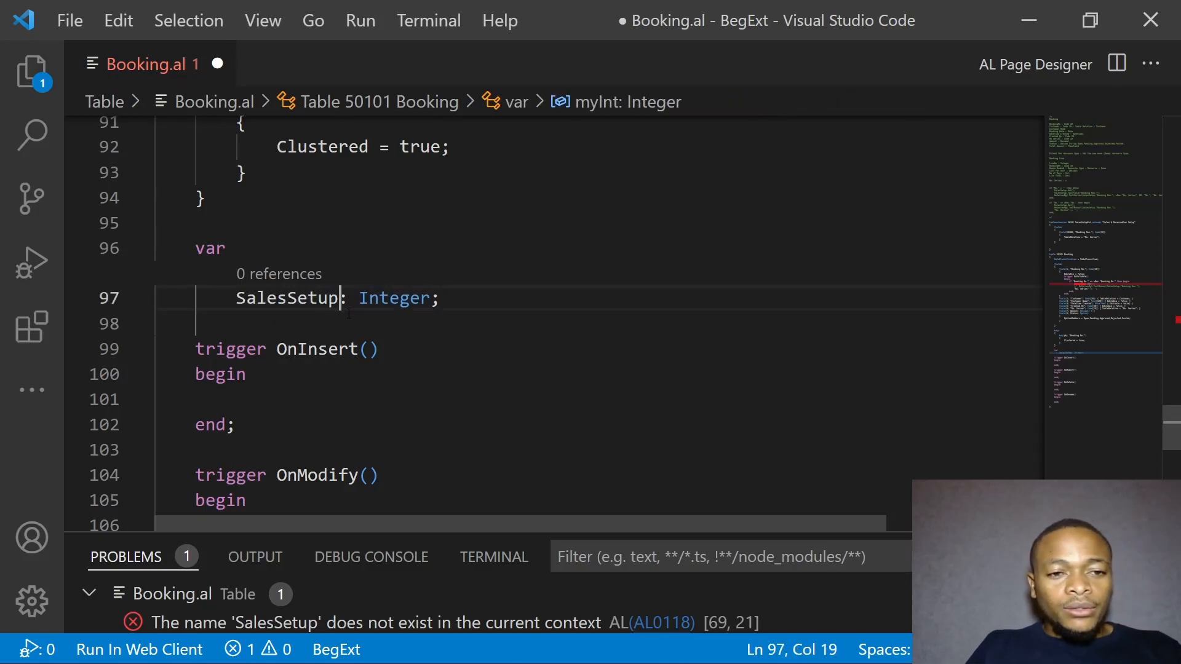
type("Record")
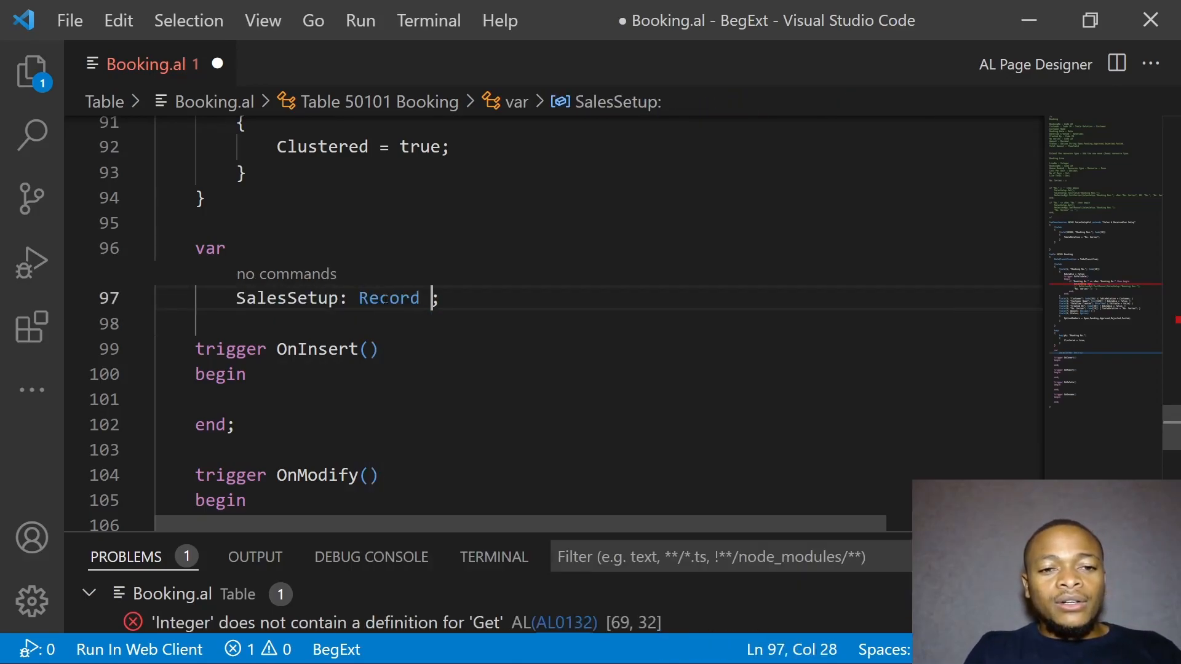
type("\"Sales & Receivables Setup\"")
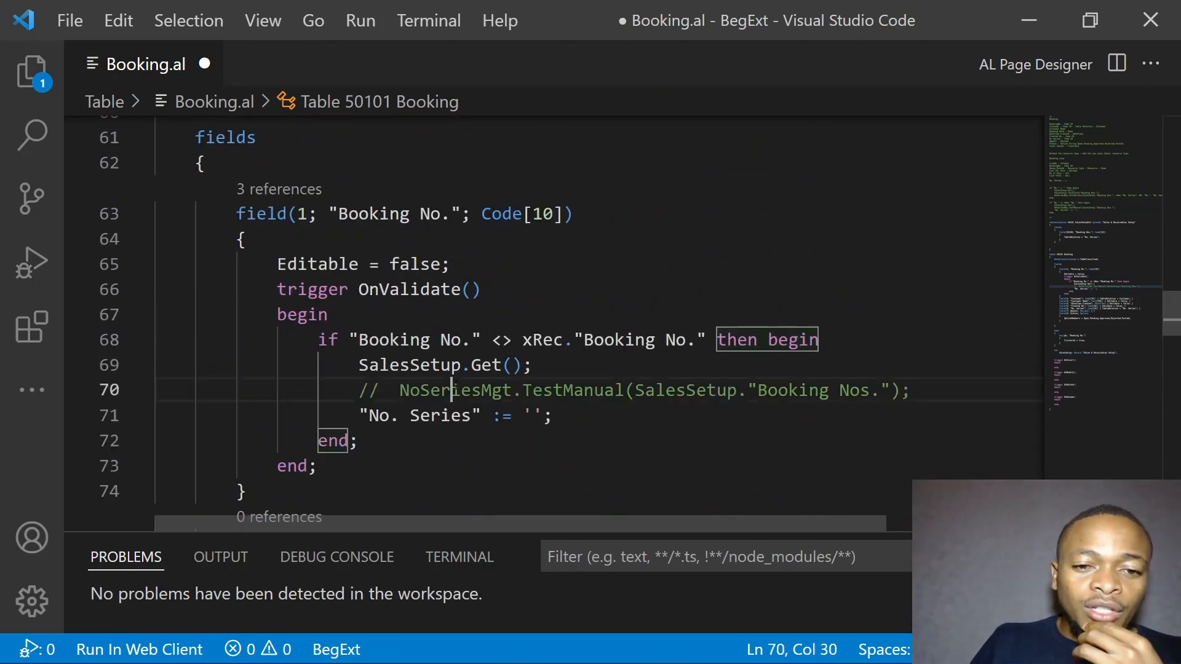
Step: Declare global NoSeriesMgt: Codeunit NoSeriesManagement
double_click(454, 390)
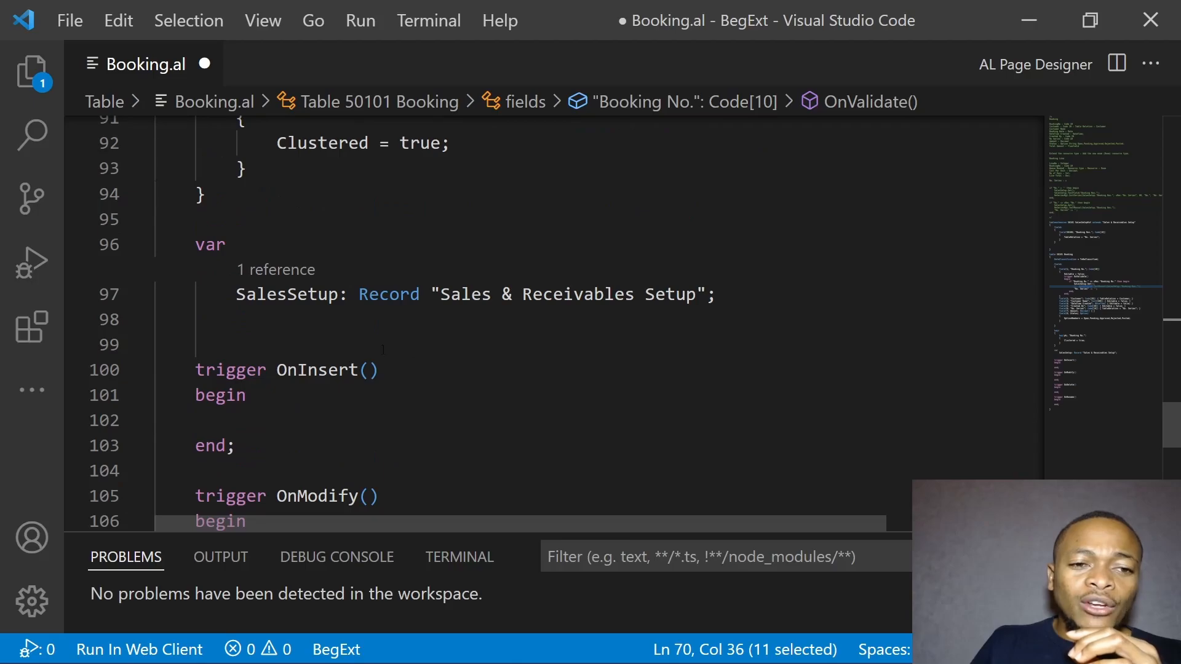
type("NoSeriesMgt : Codeunit")
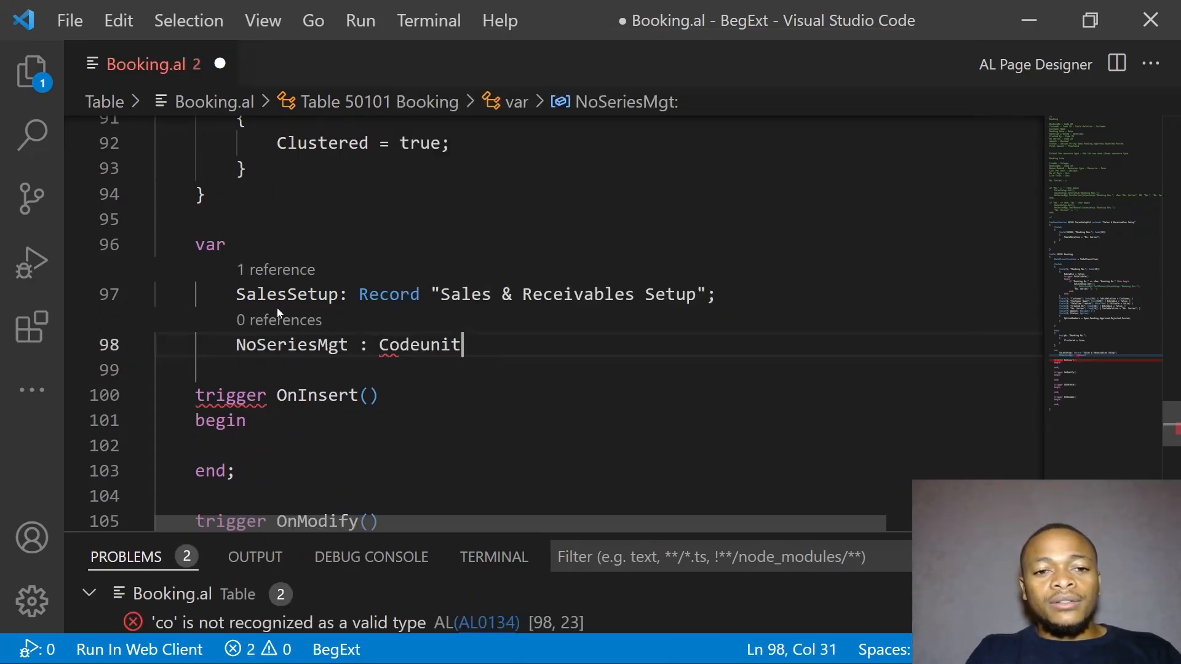
type("no")
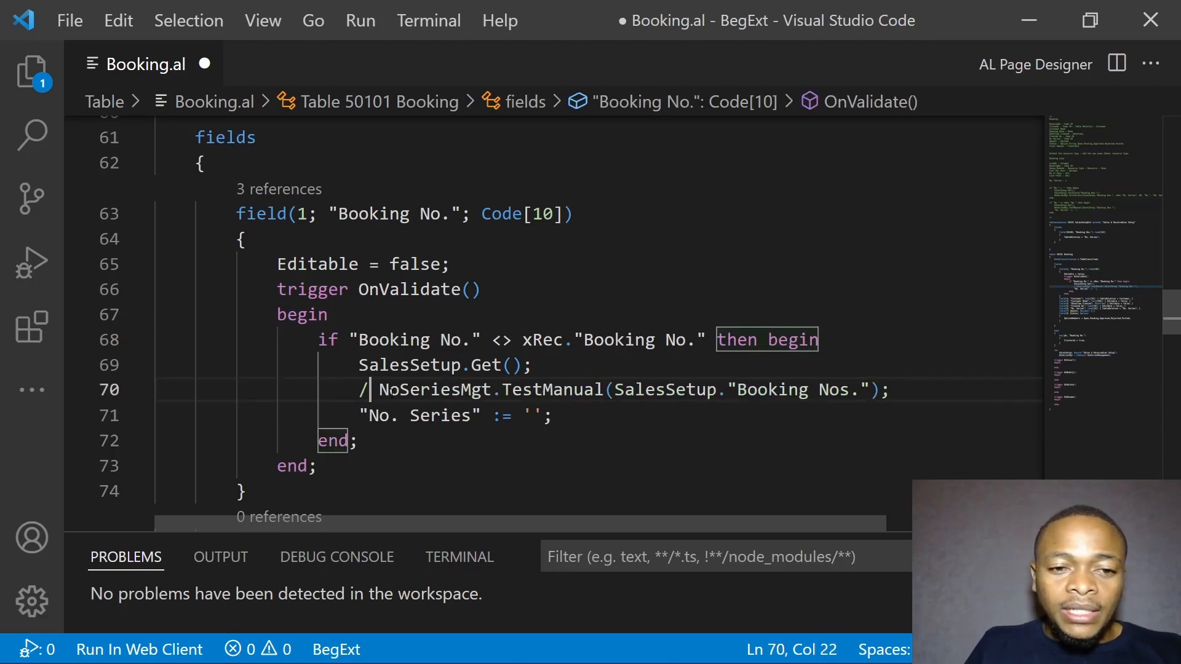
Step: Uncomment the NoSeriesMgt.TestManual line in OnValidate and save Booking.al
key("Backspace")
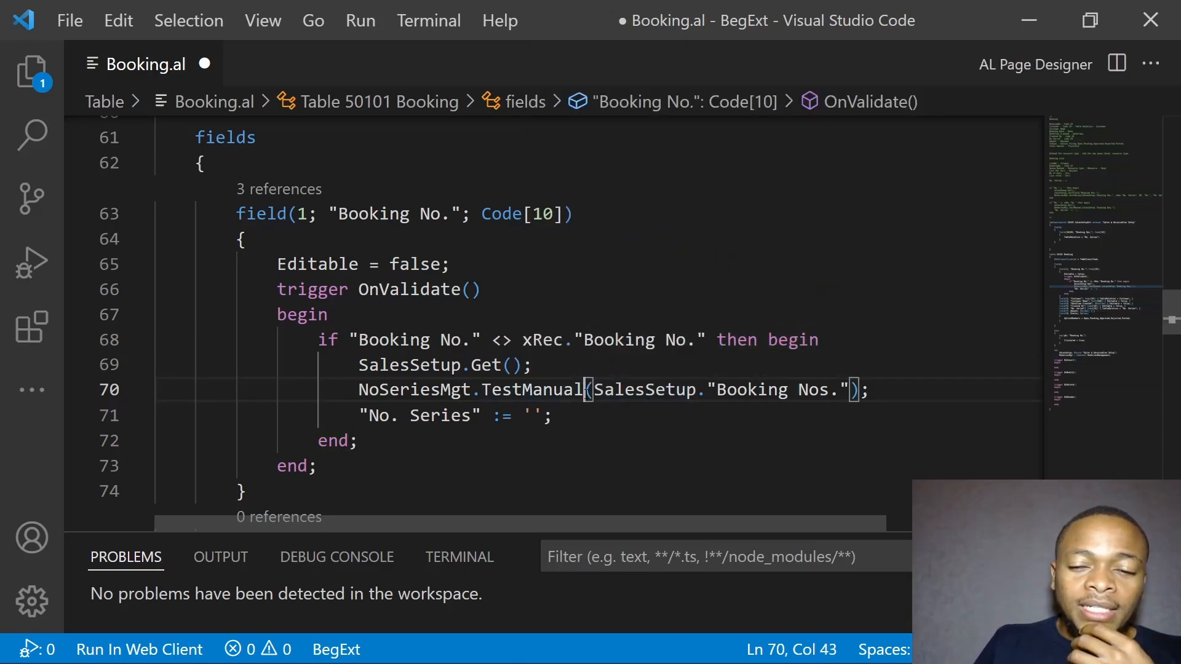
key("ctrl+s")
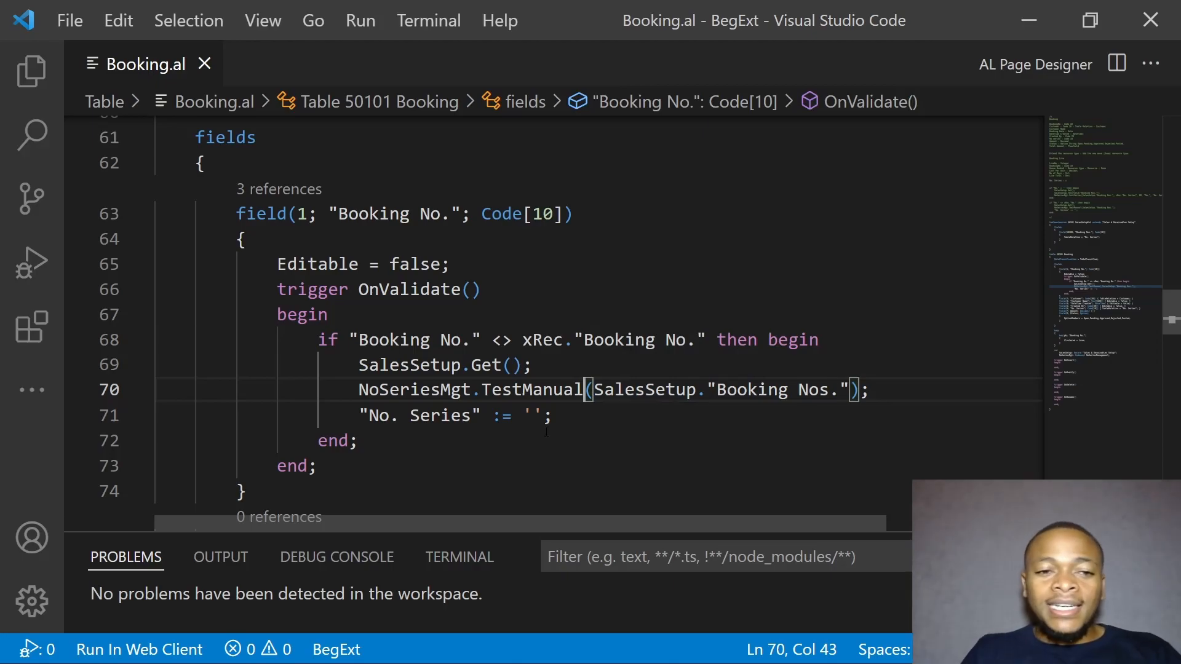
mouse_move(516, 262)
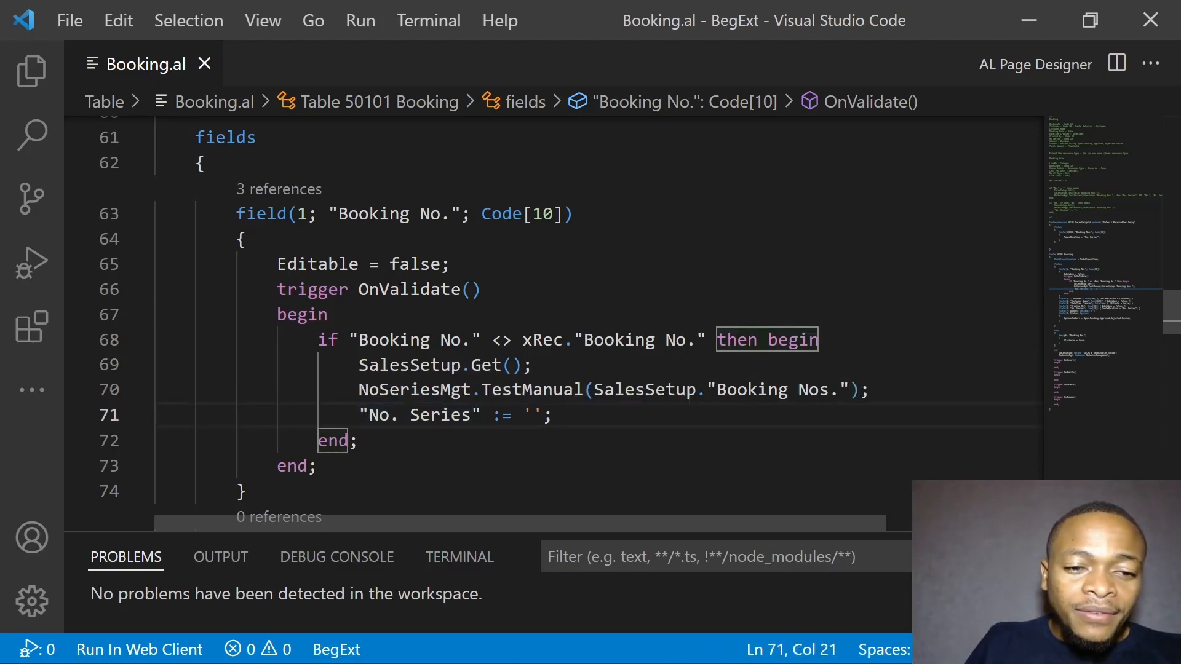
scroll("down", 3)
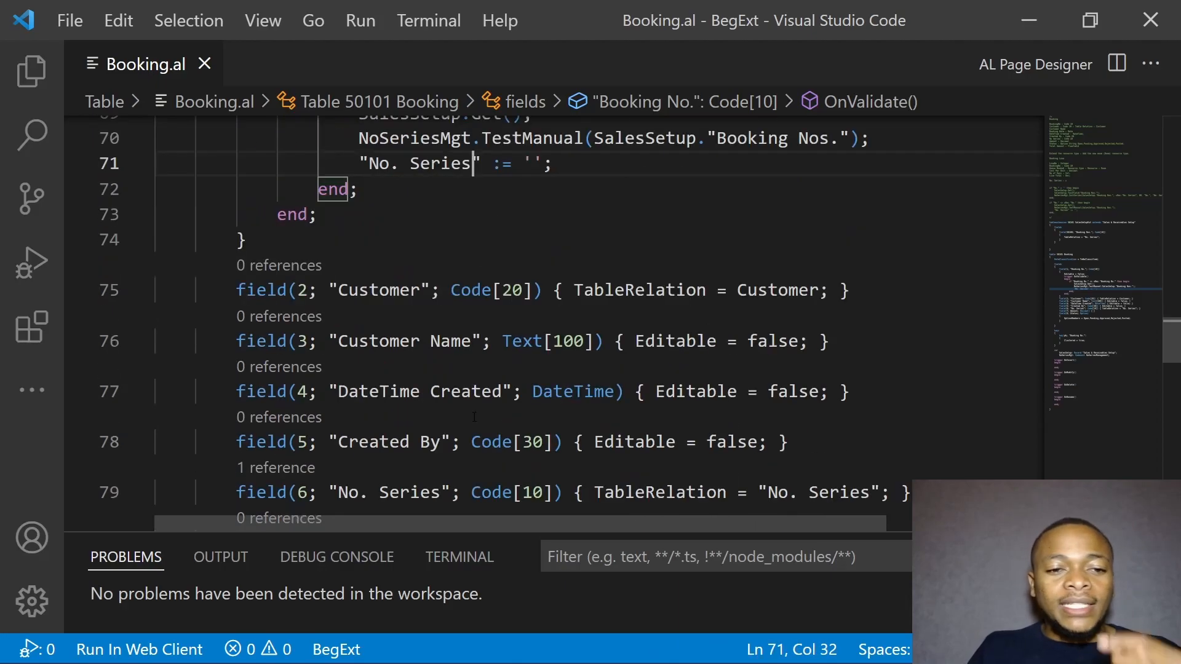
scroll("down", 3)
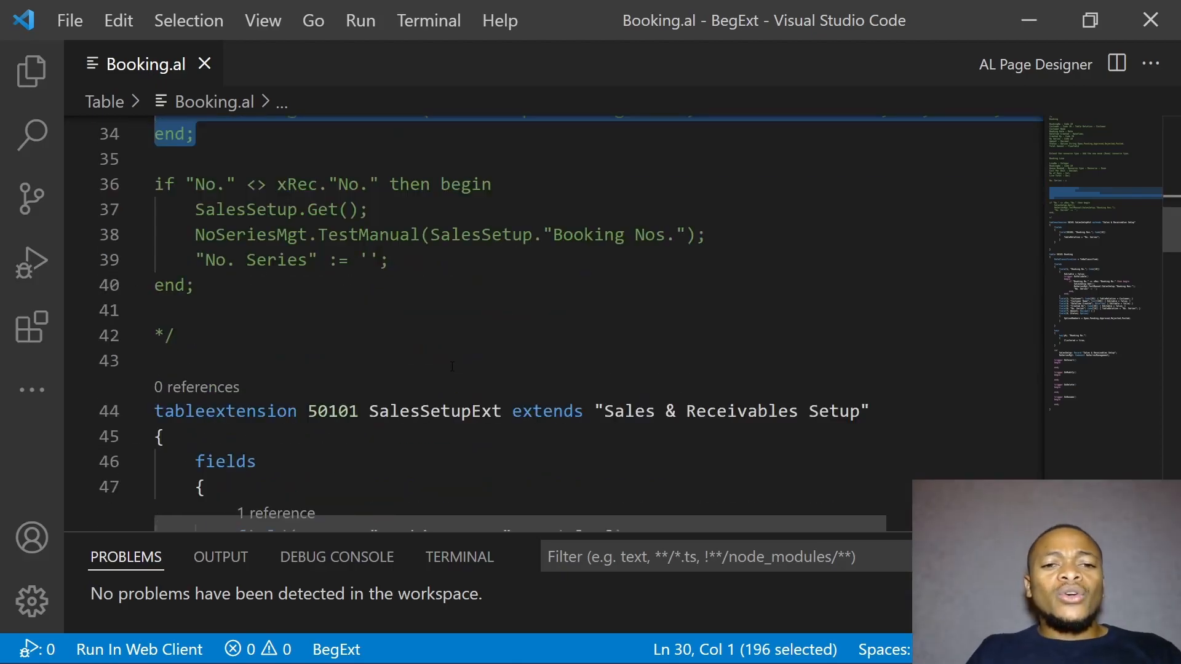
Step: In OnInsert write if "Booking No." = '' then begin with SalesSetup.Get, TestField and InitSeries
scroll("down", 3)
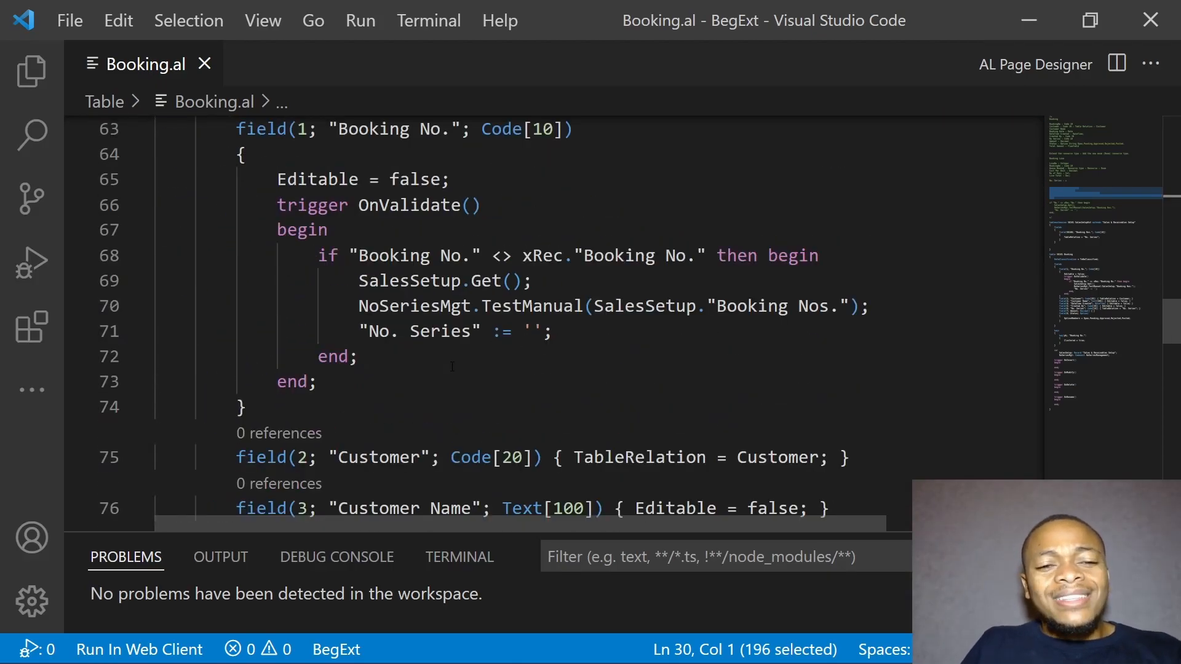
scroll("down", 3)
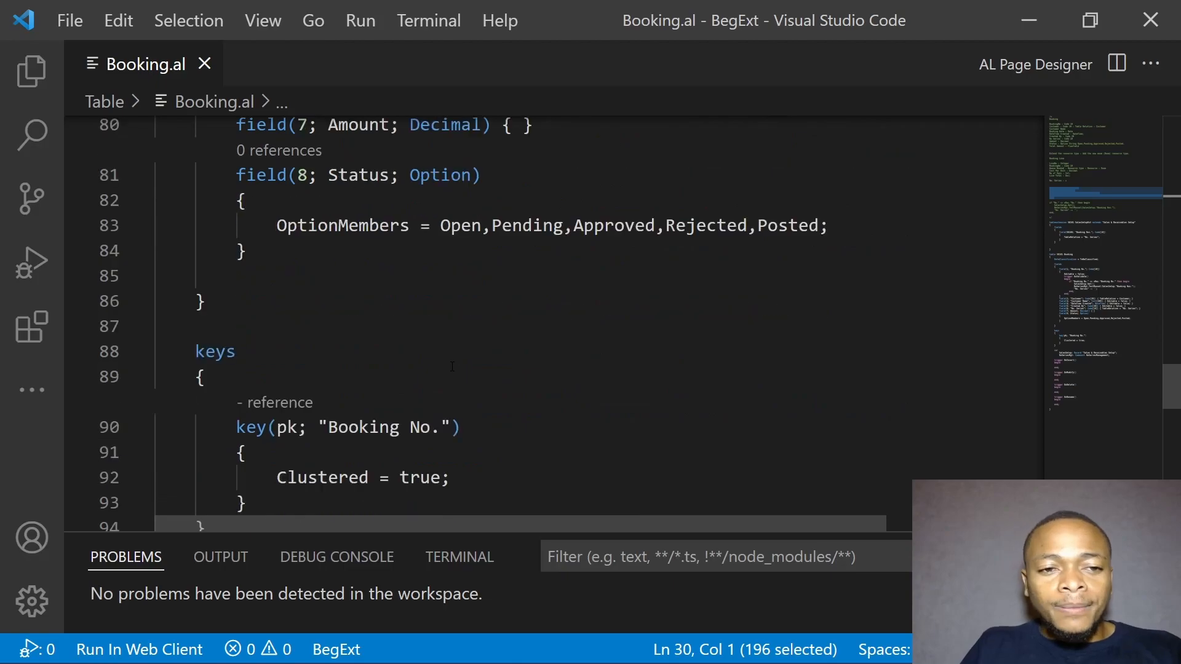
scroll("down", 3)
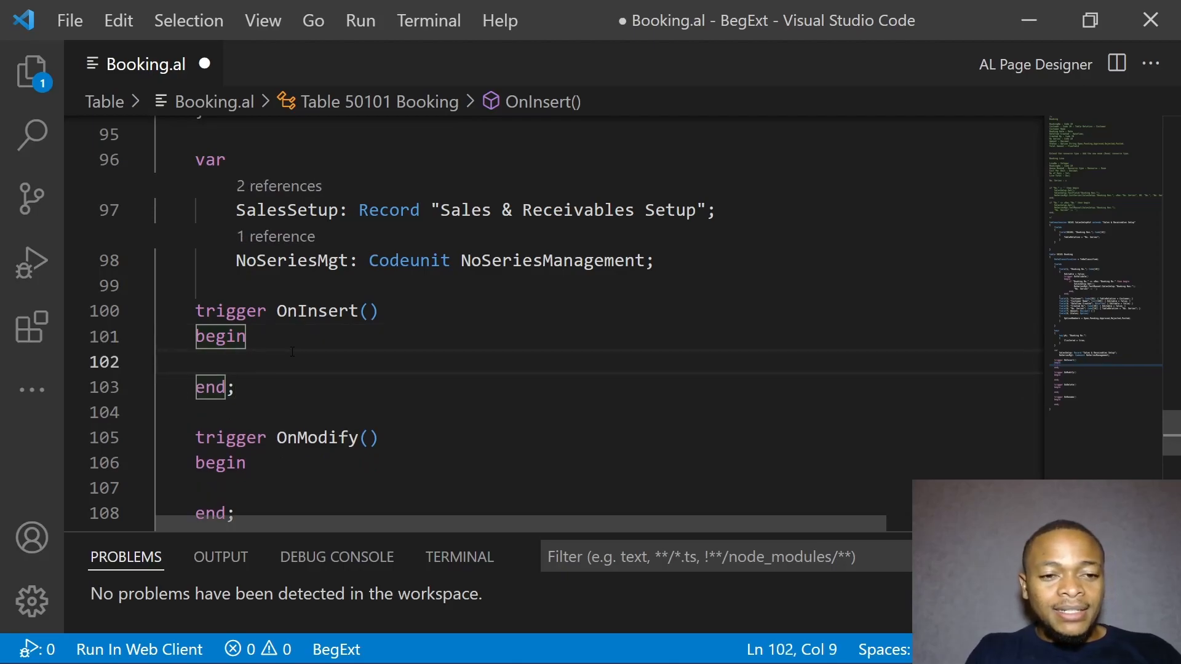
type("if \"No.\" = '' then begin")
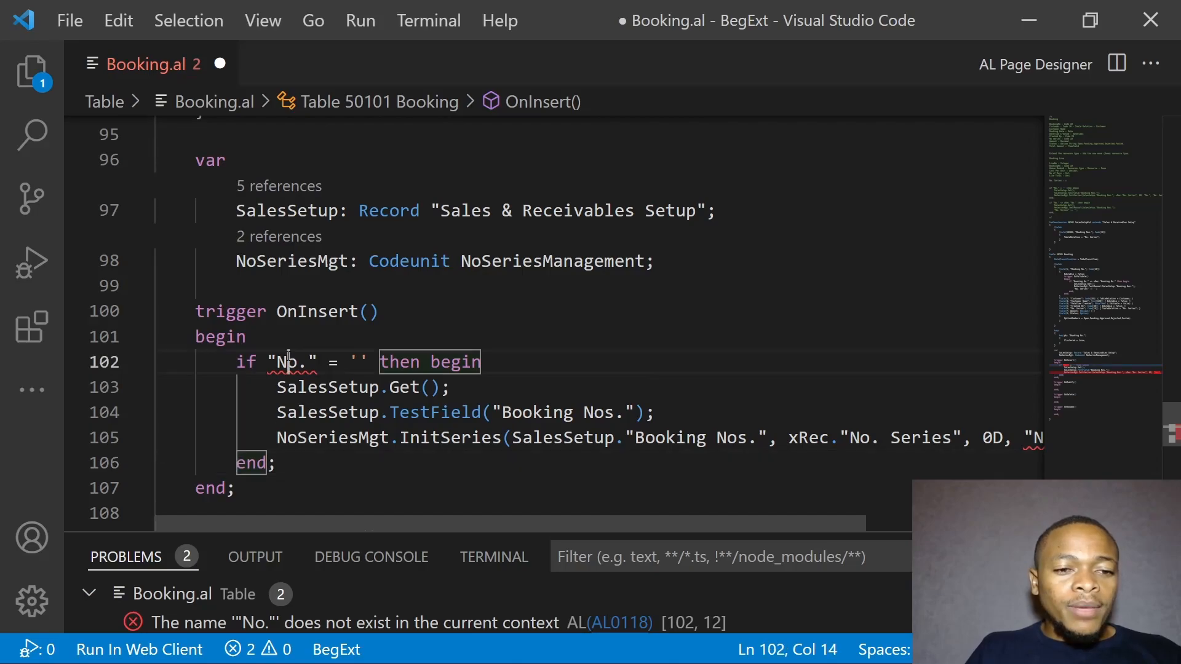
key("Backspace")
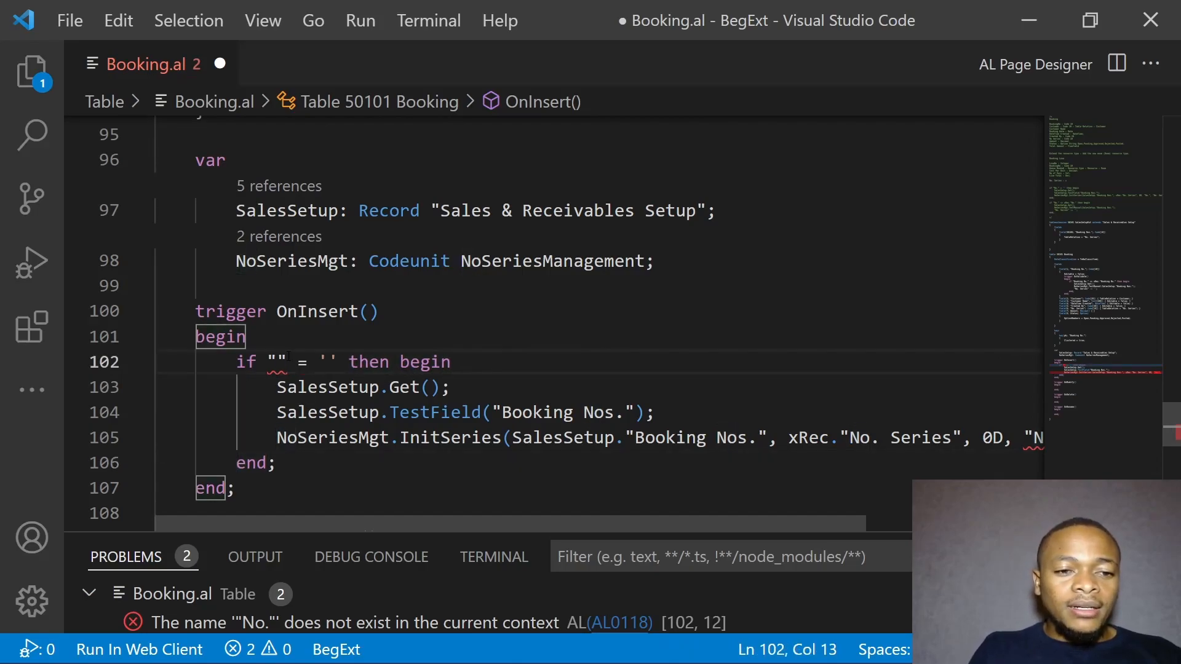
type("boo")
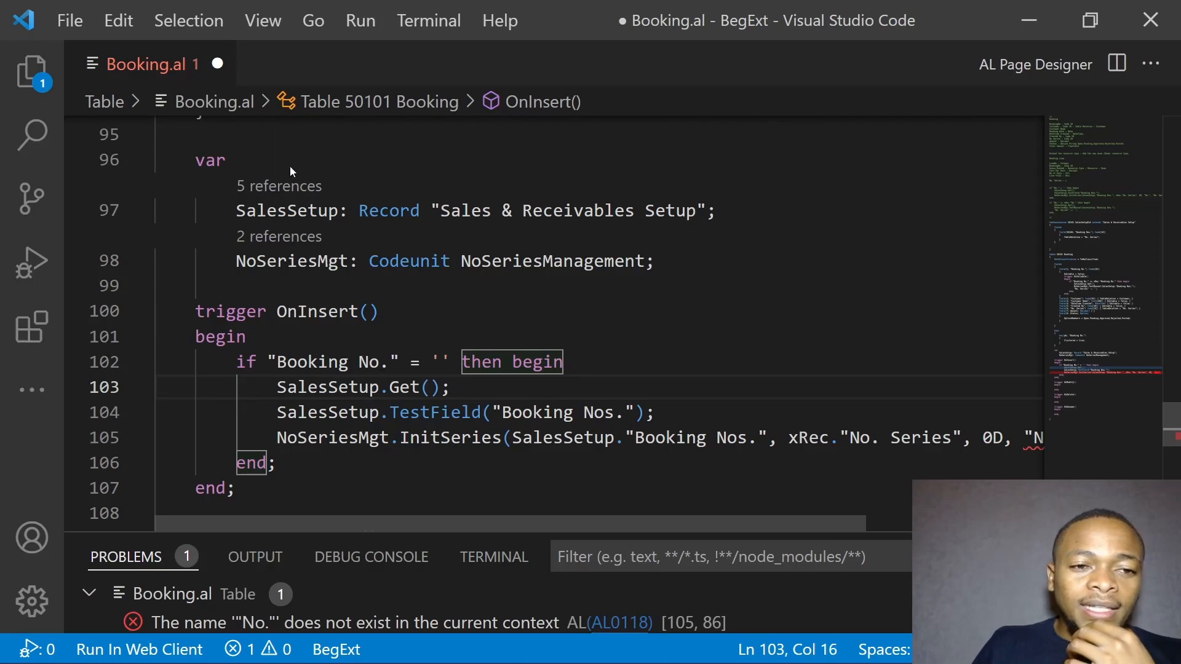
left_click(319, 412)
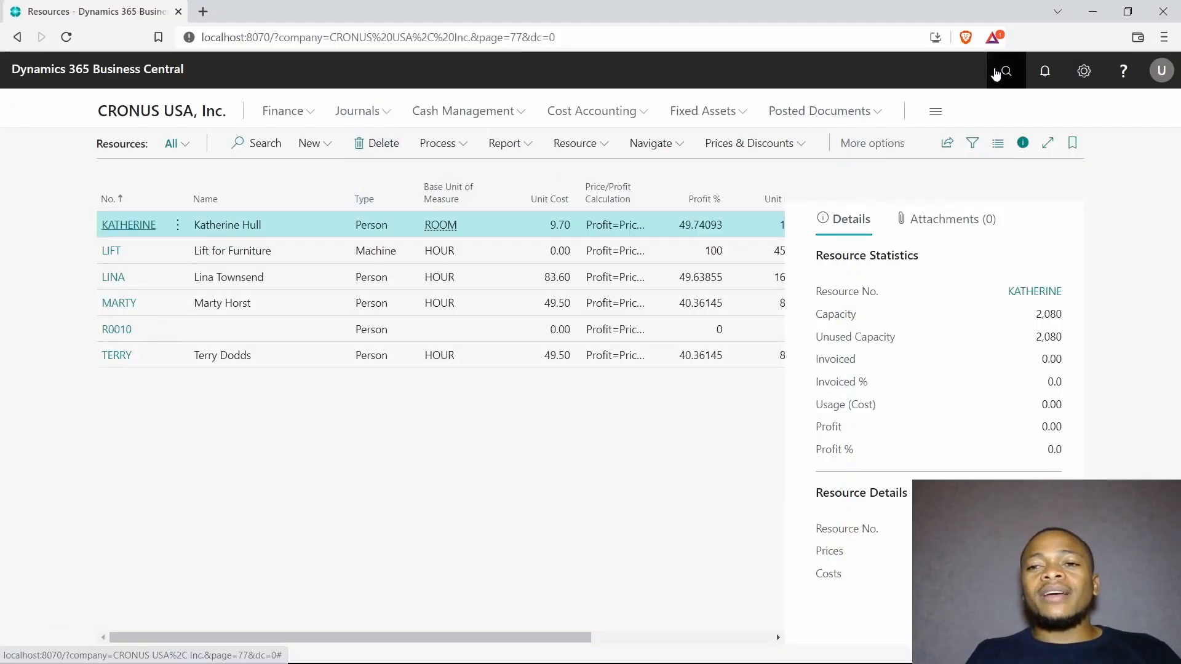
type("sae")
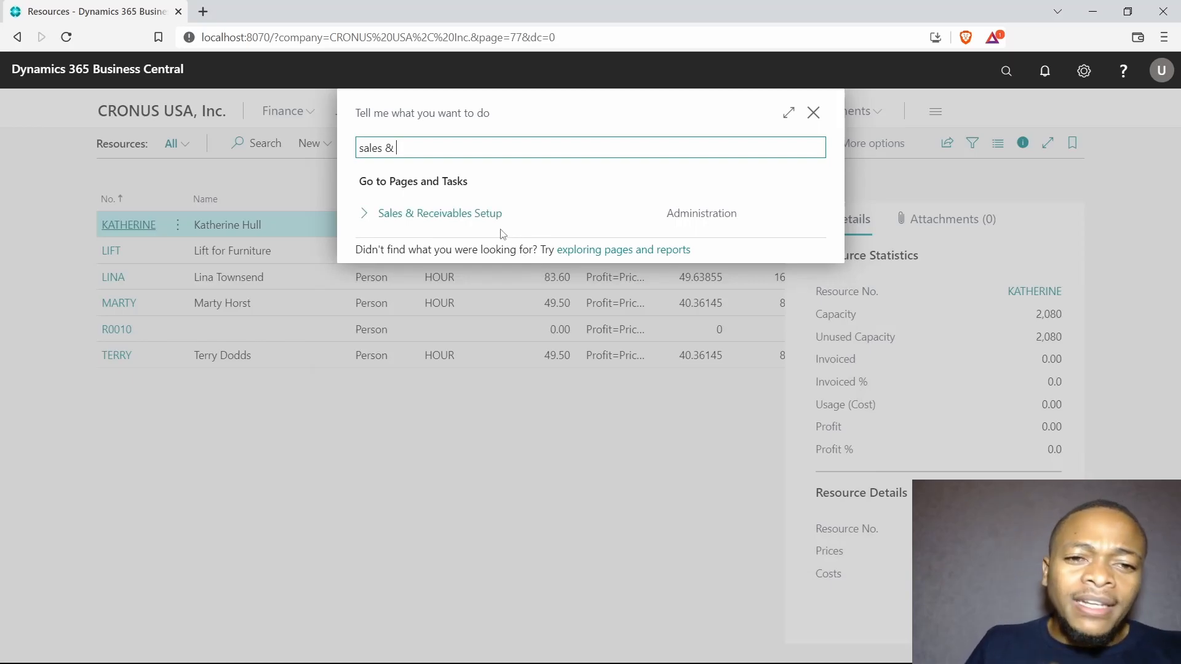
left_click(440, 213)
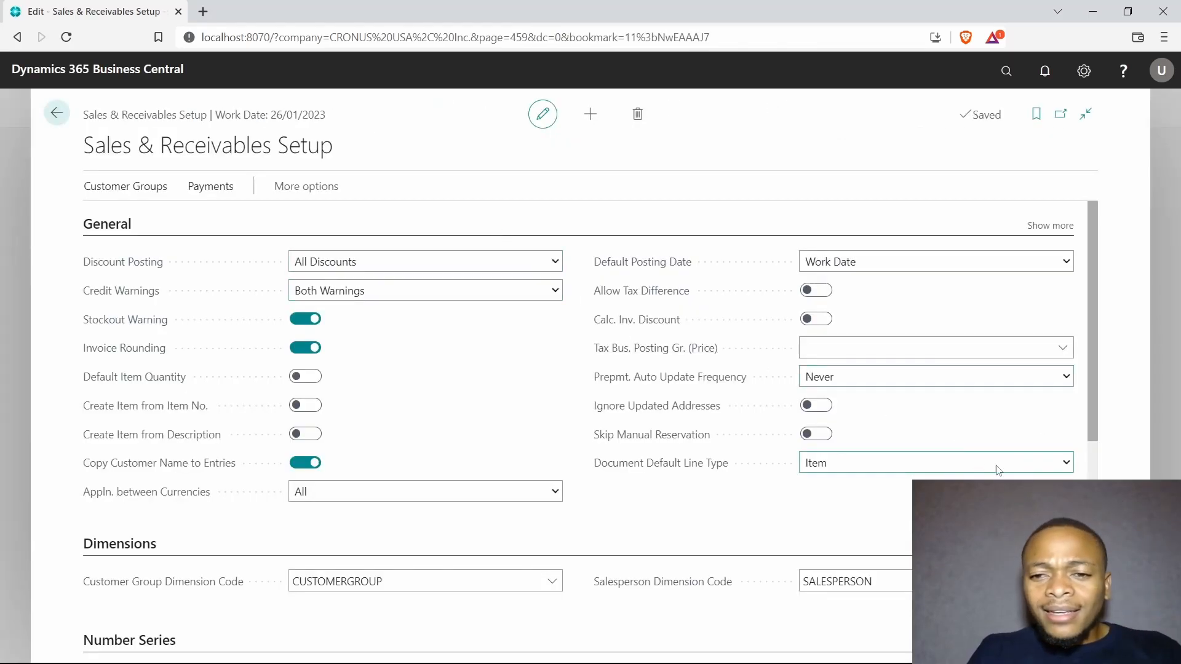
scroll("down", 3)
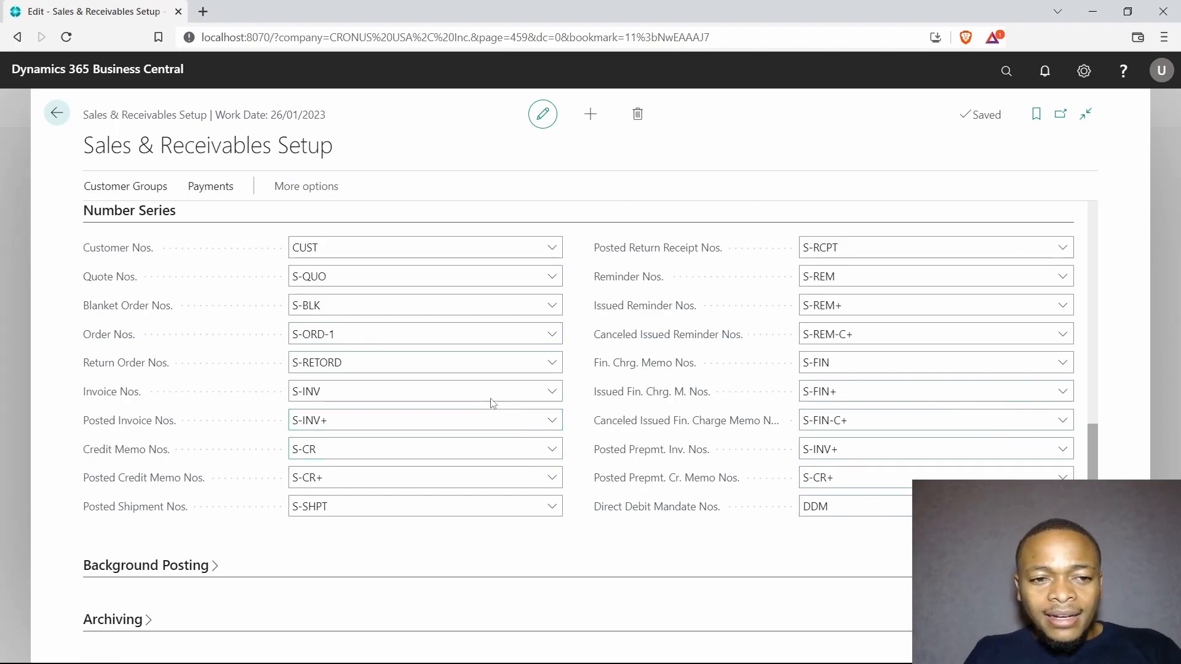
left_click(934, 247)
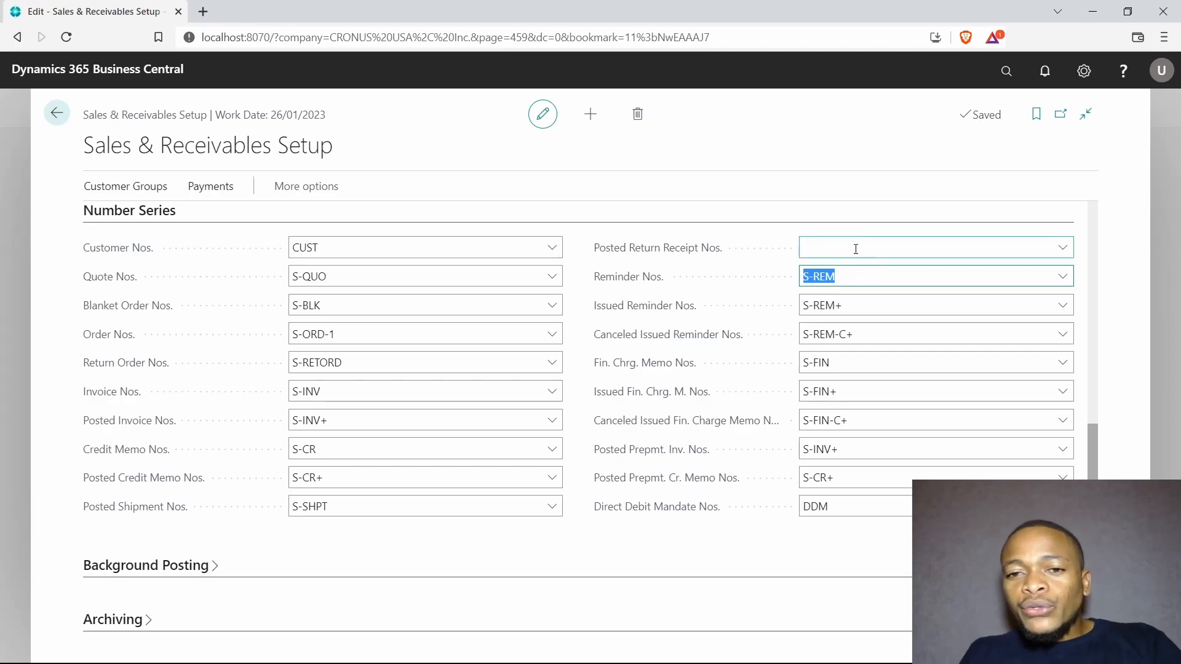
type("S-RCPT")
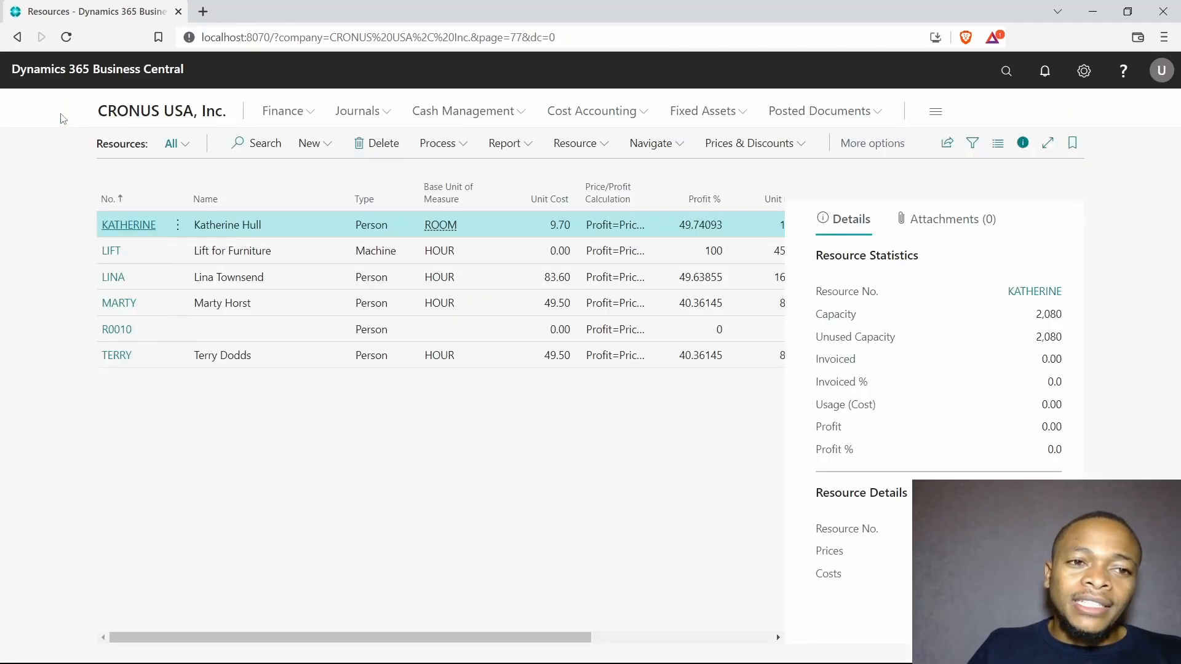
left_click(253, 646)
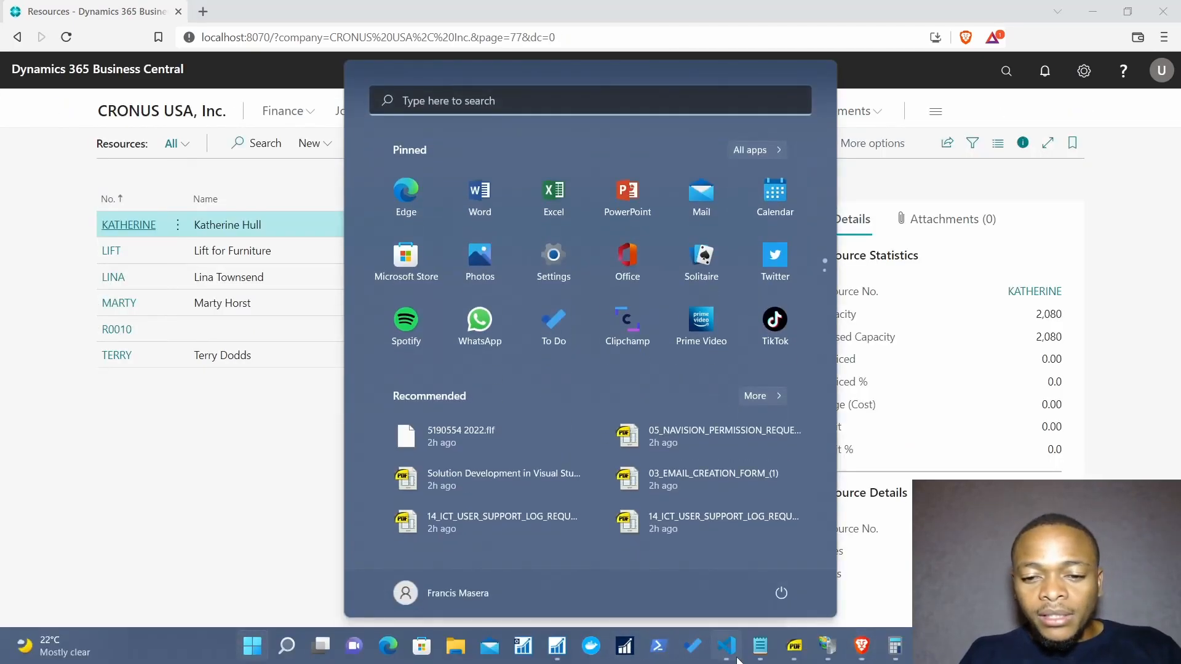
Step: Replace the InitSeries call's invalid "No." argument with "Booking No."
left_click(726, 645)
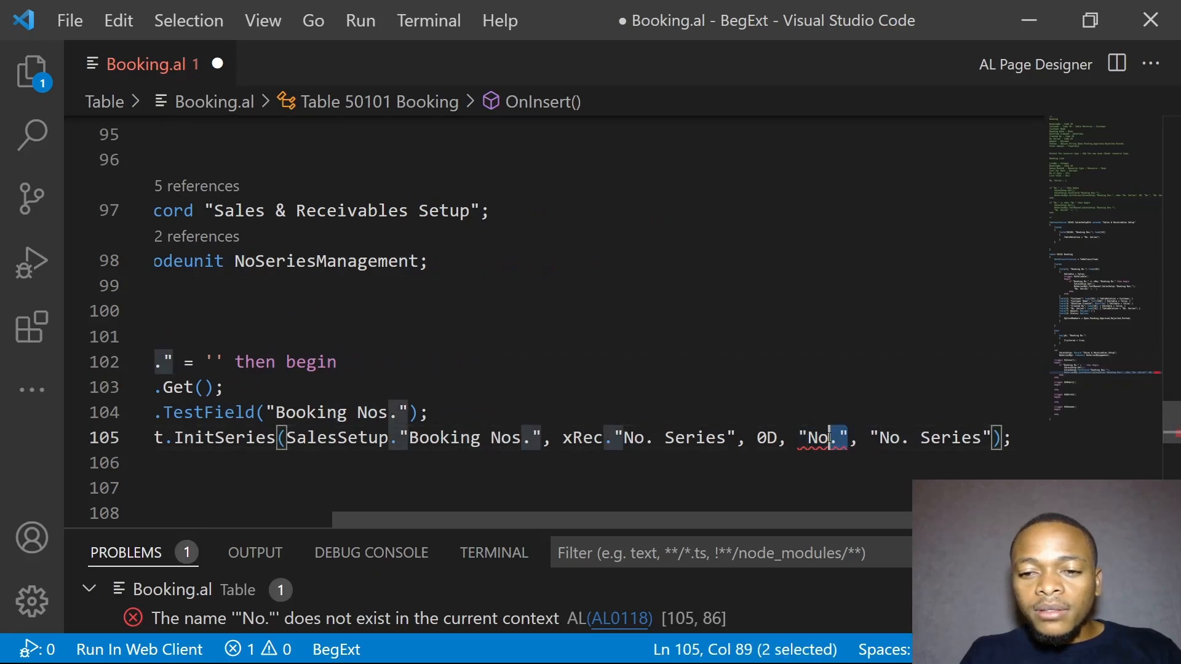
key("Delete")
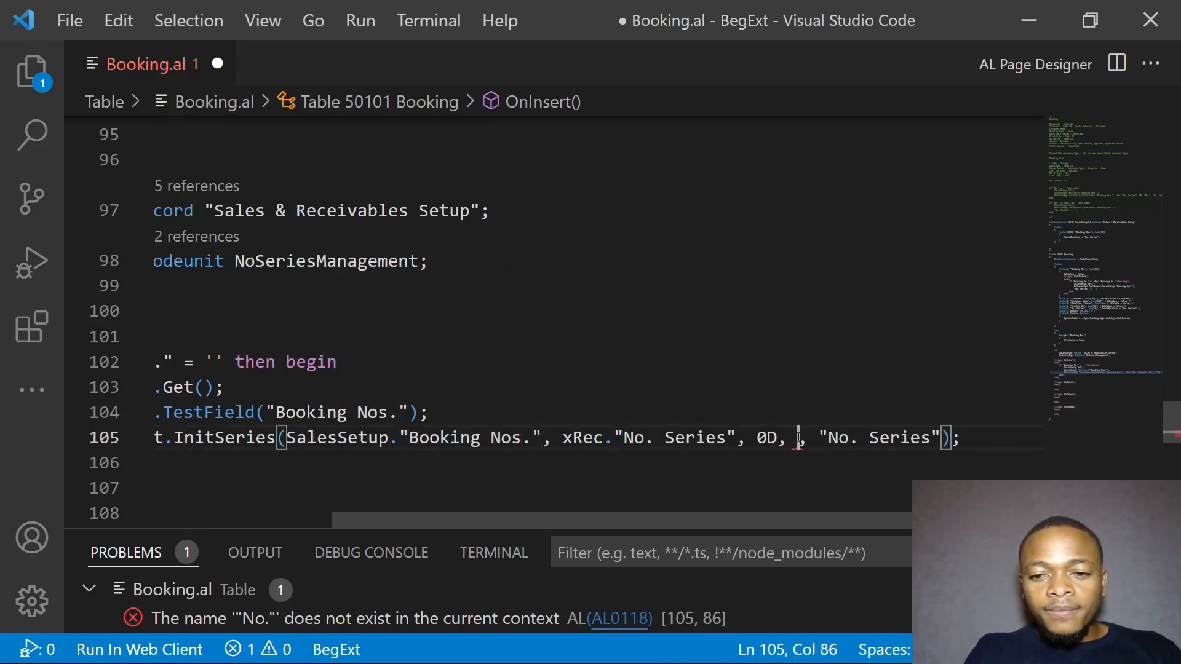
type("bno")
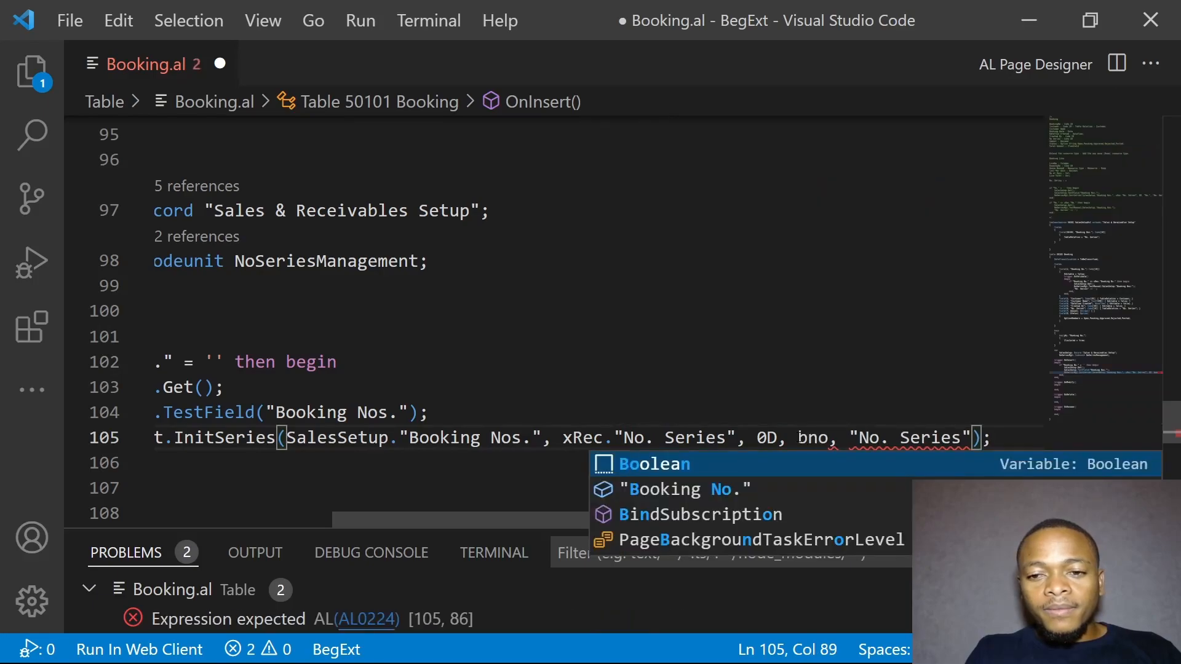